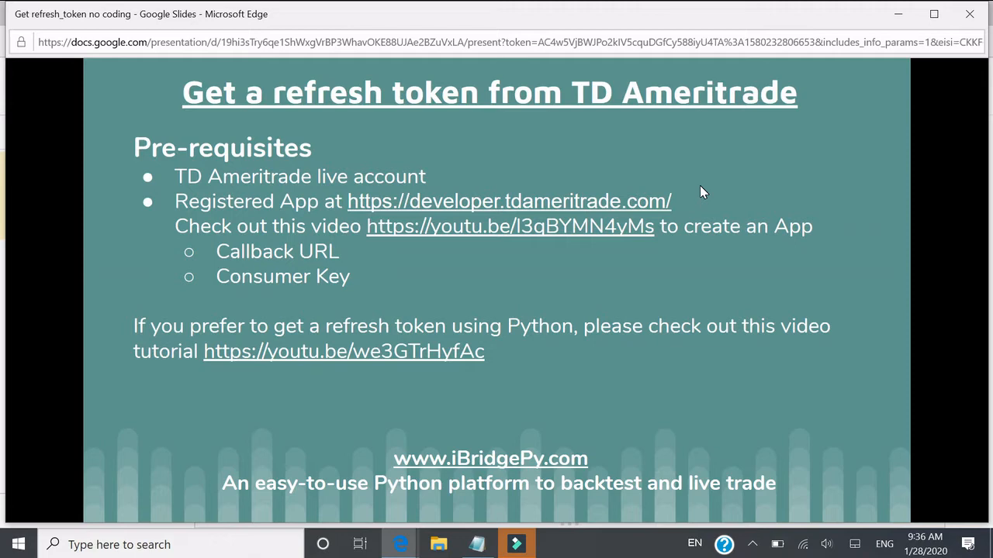
{"action": "mouse_move", "coordinate": [669, 211]}
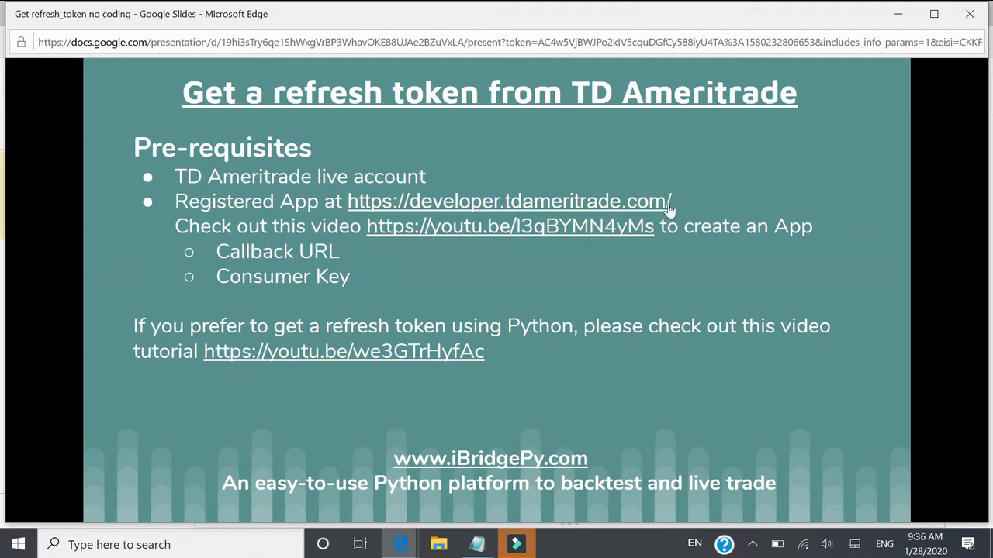
{"action": "mouse_move", "coordinate": [632, 226]}
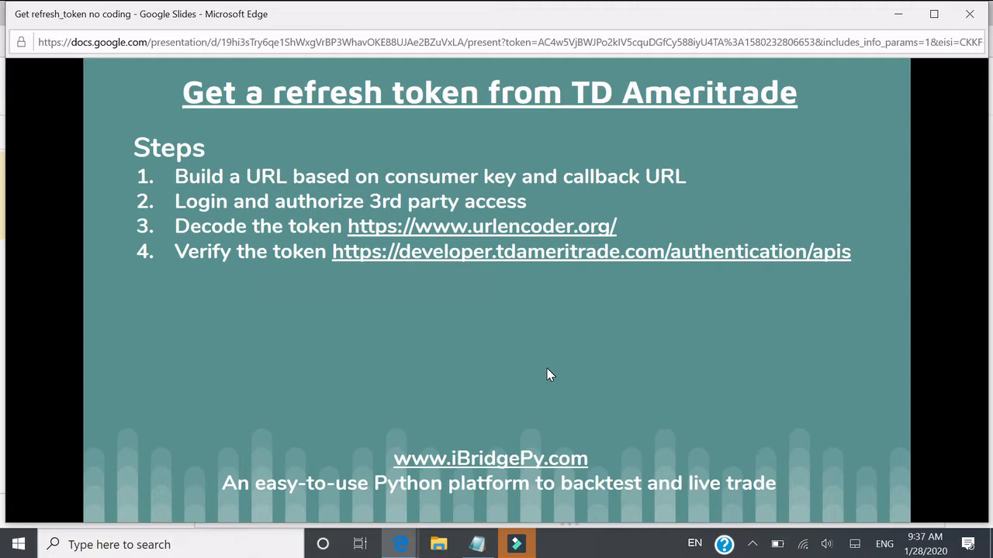
{"action": "mouse_move", "coordinate": [563, 342]}
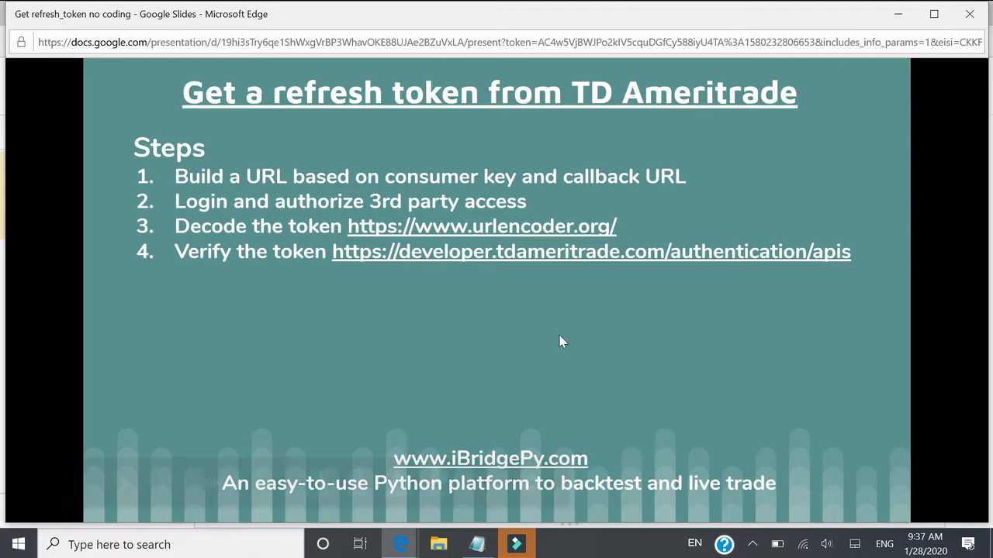
{"action": "mouse_move", "coordinate": [553, 235]}
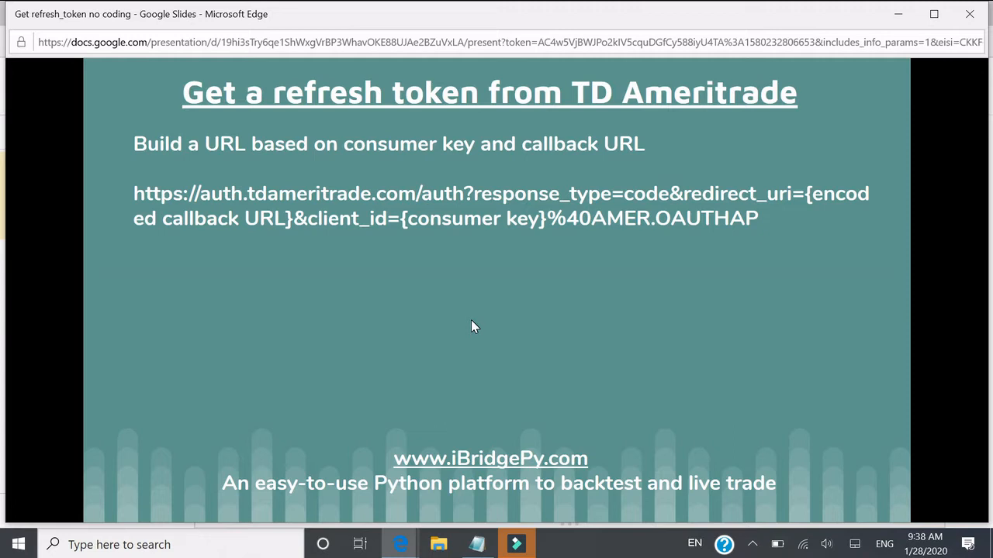
{"action": "mouse_move", "coordinate": [149, 202]}
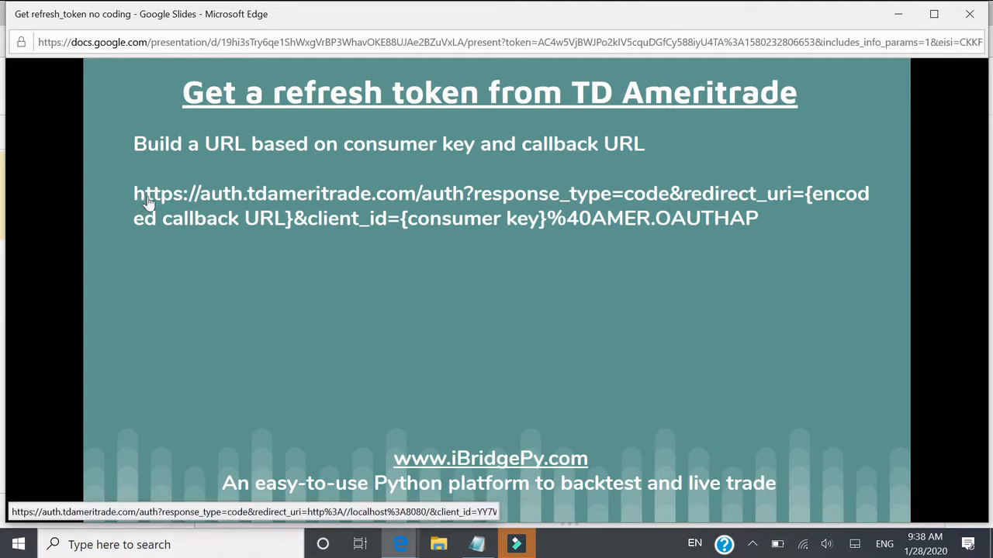
{"action": "mouse_move", "coordinate": [740, 213]}
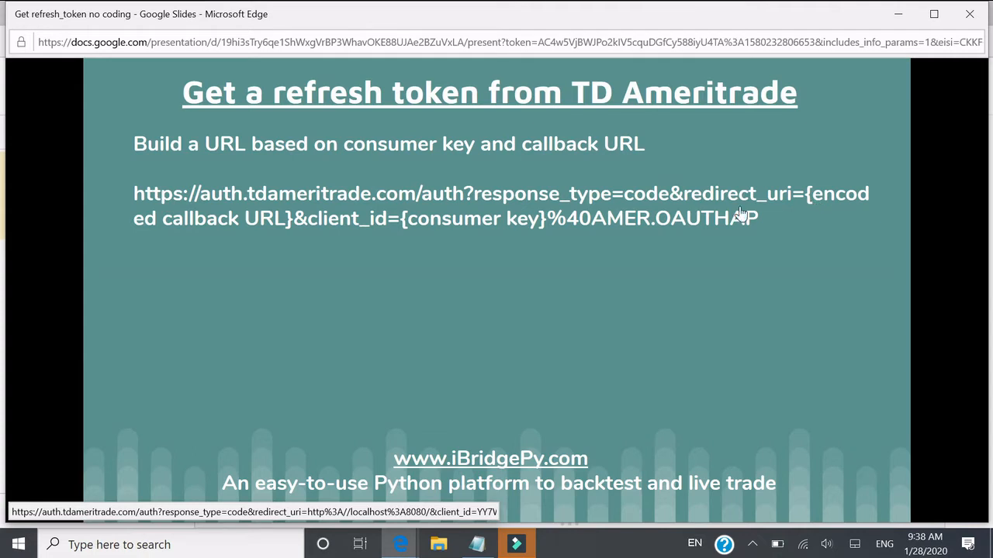
{"action": "mouse_move", "coordinate": [762, 207]}
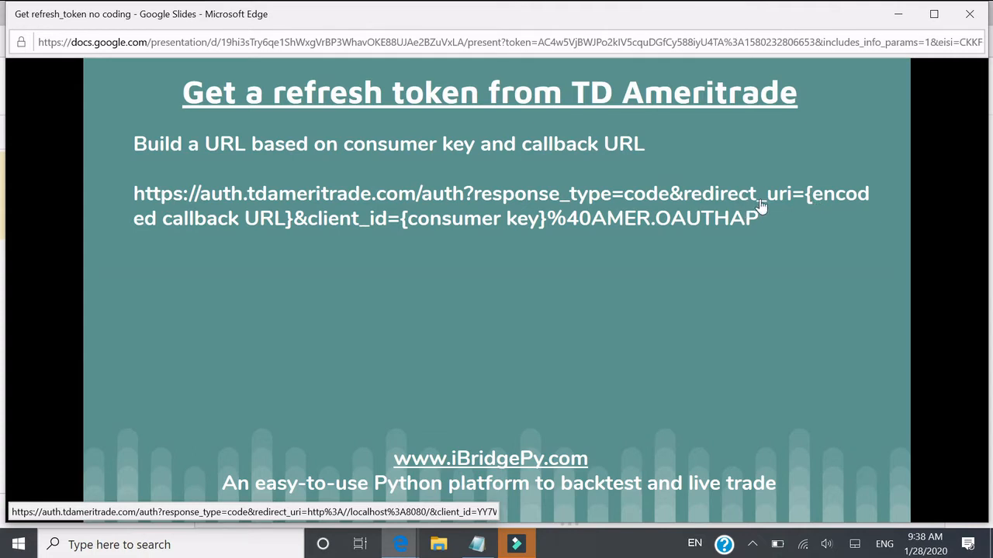
{"action": "mouse_move", "coordinate": [820, 198]}
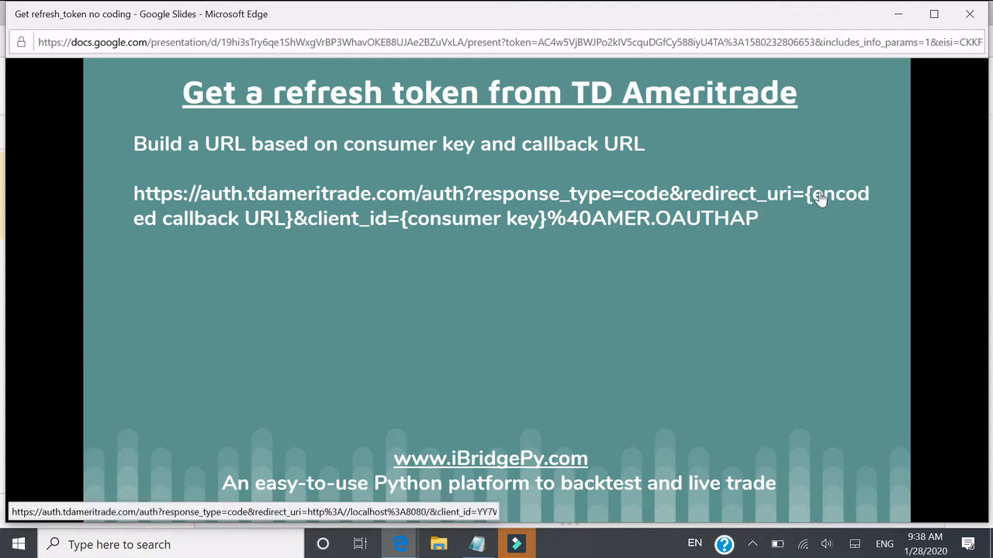
{"action": "mouse_move", "coordinate": [830, 203]}
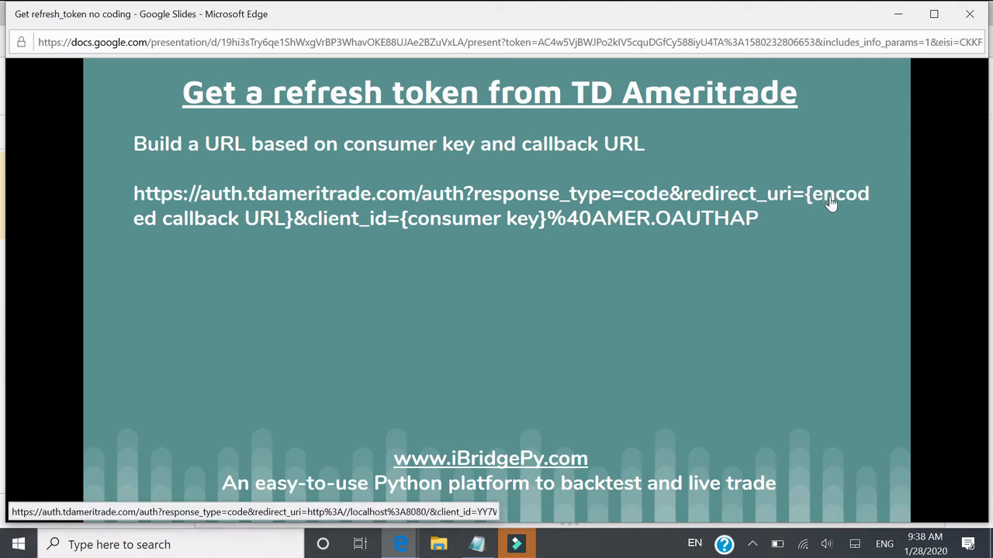
{"action": "mouse_move", "coordinate": [205, 228]}
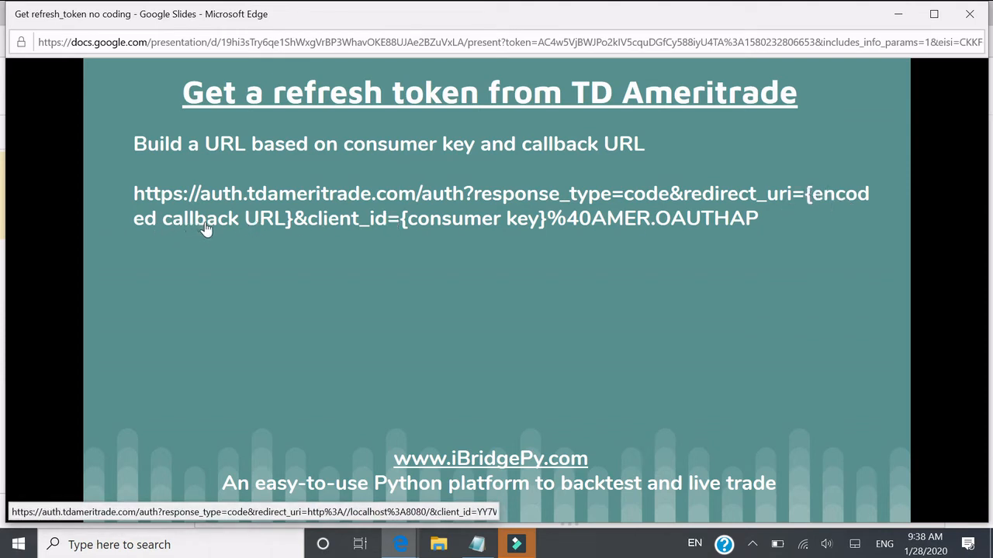
{"action": "mouse_move", "coordinate": [271, 225]}
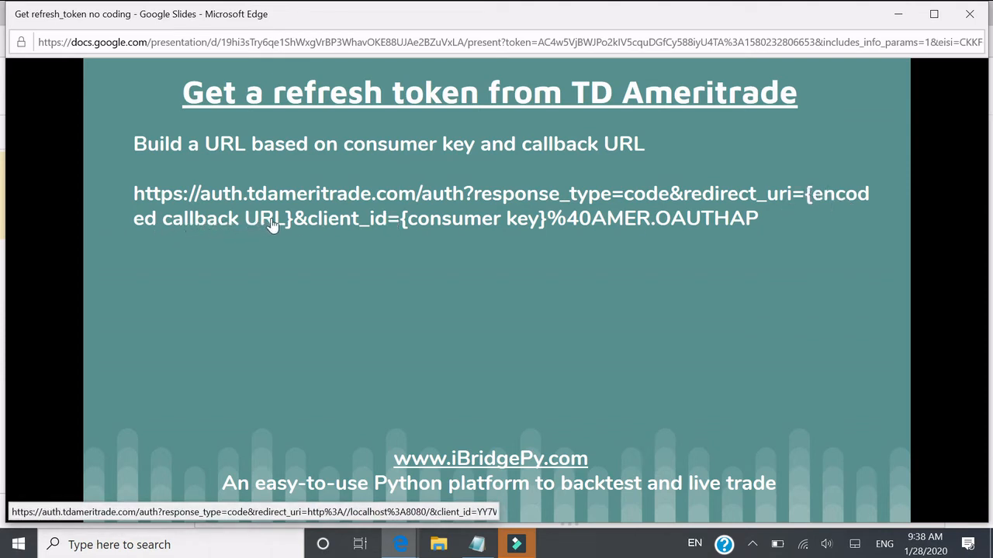
{"action": "mouse_move", "coordinate": [417, 232]}
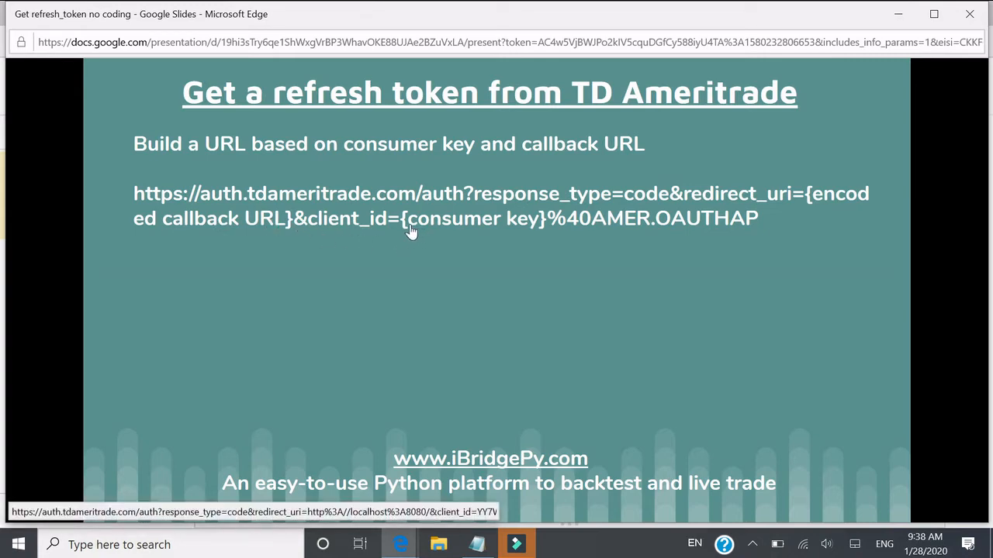
{"action": "mouse_move", "coordinate": [570, 237]}
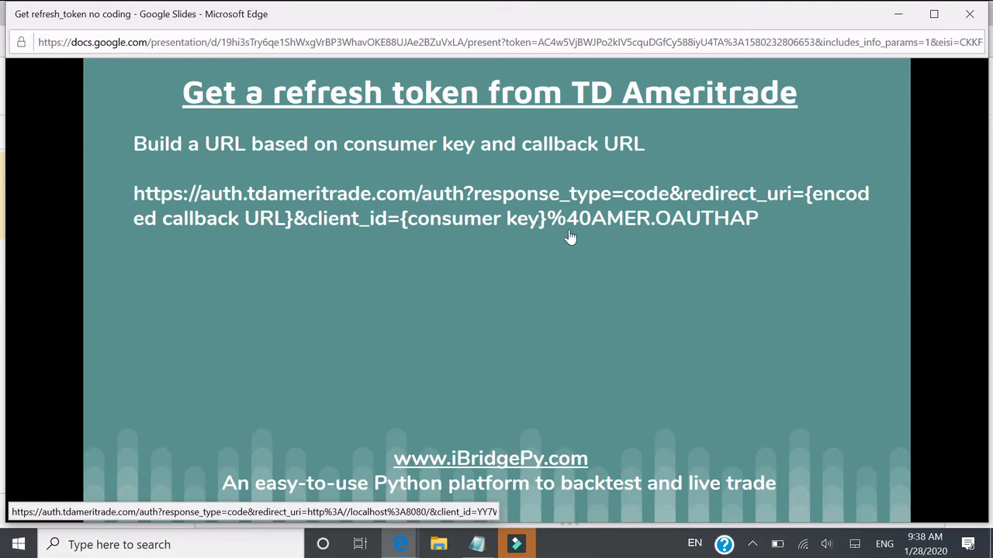
{"action": "mouse_move", "coordinate": [537, 237]}
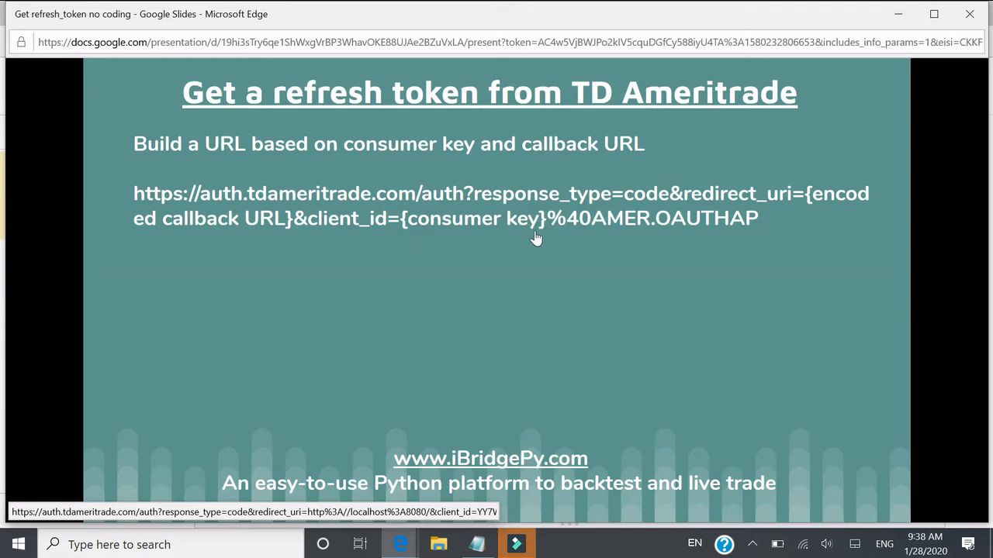
{"action": "mouse_move", "coordinate": [502, 225]}
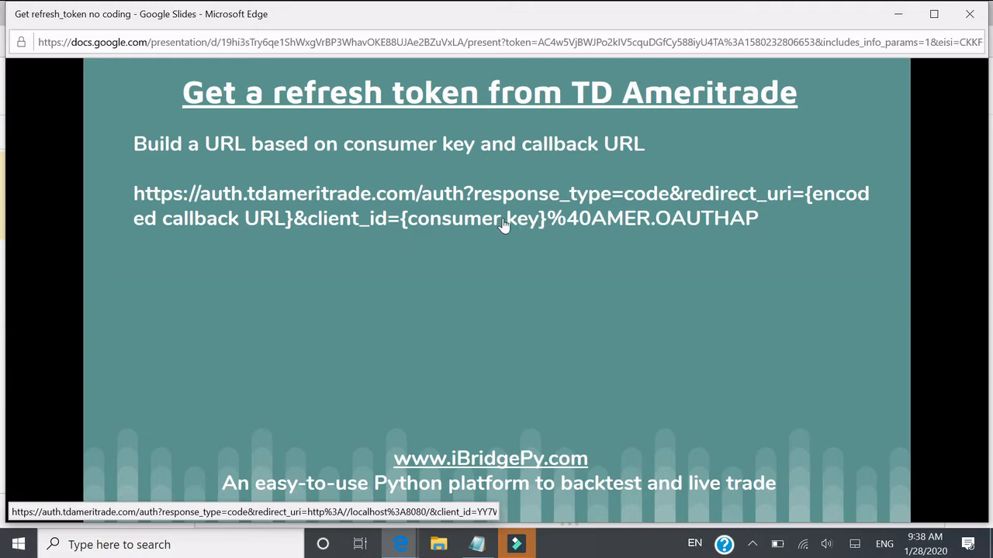
{"action": "mouse_move", "coordinate": [508, 244]}
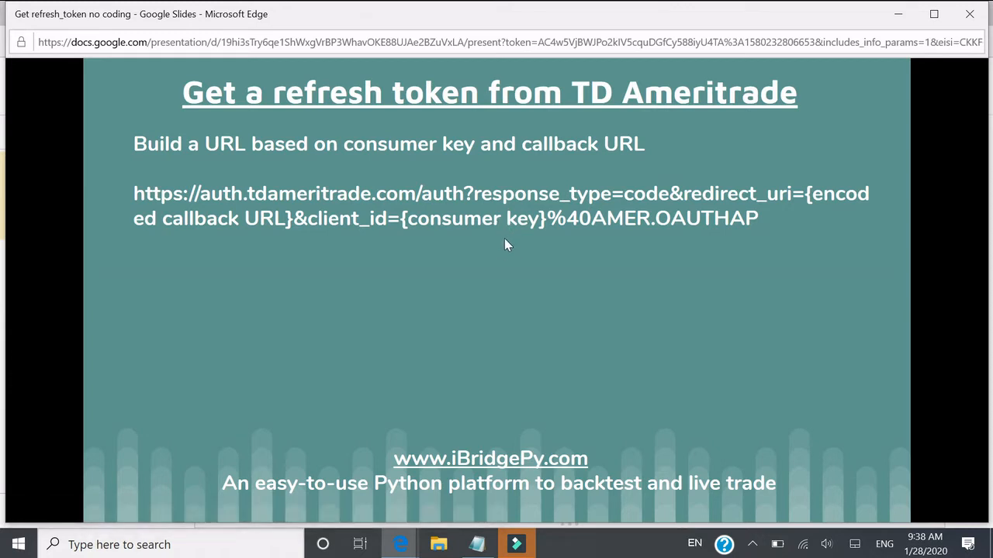
{"action": "mouse_move", "coordinate": [475, 192]}
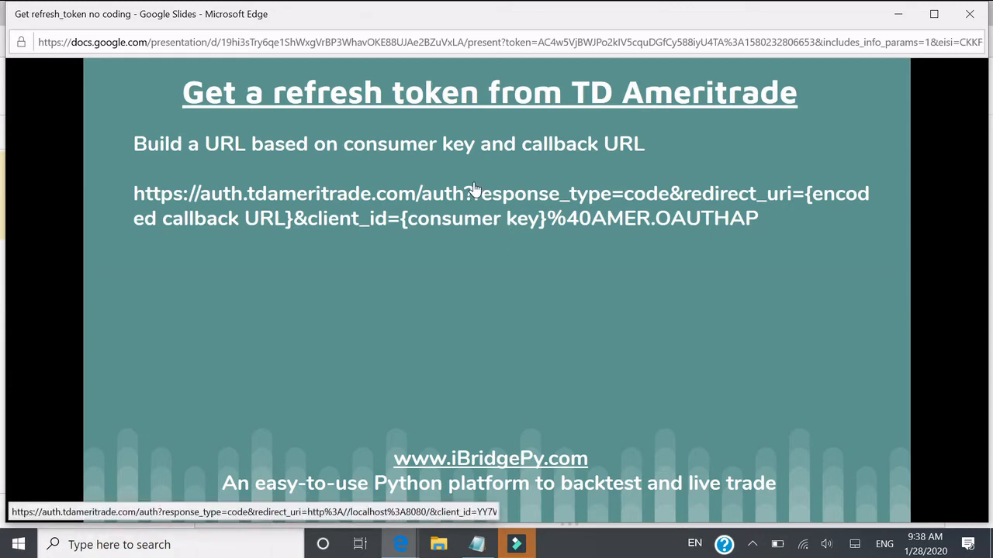
{"action": "mouse_move", "coordinate": [496, 314]}
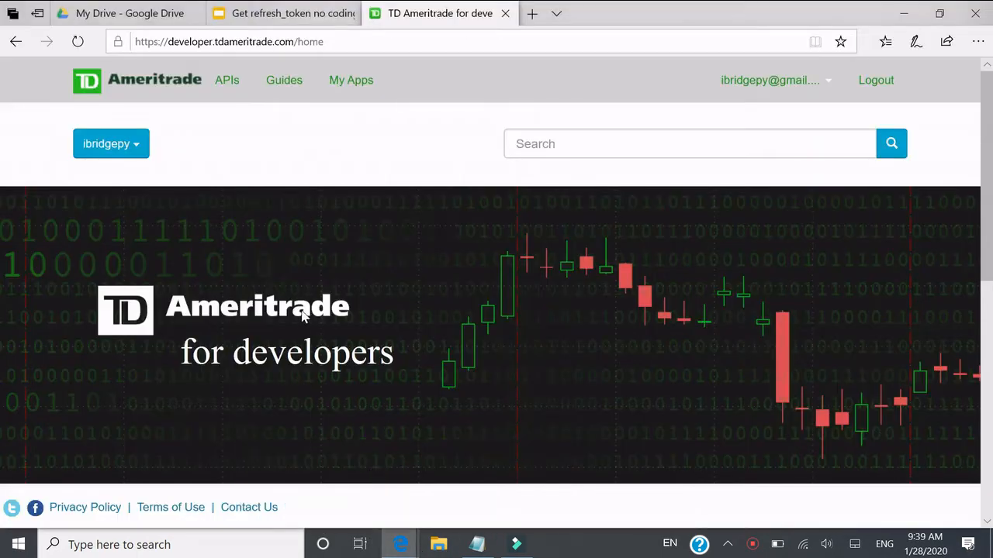
{"action": "mouse_move", "coordinate": [171, 163]}
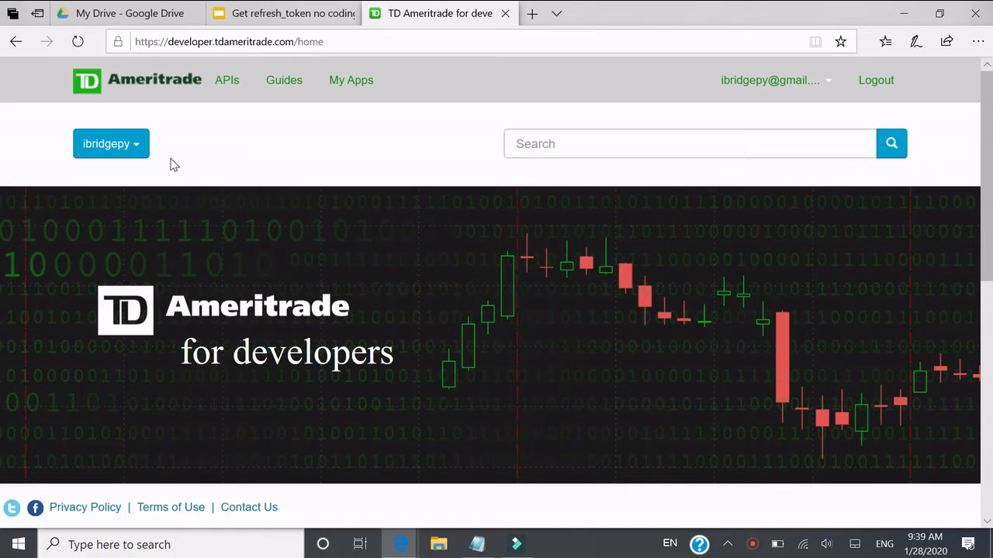
{"action": "mouse_move", "coordinate": [295, 171]}
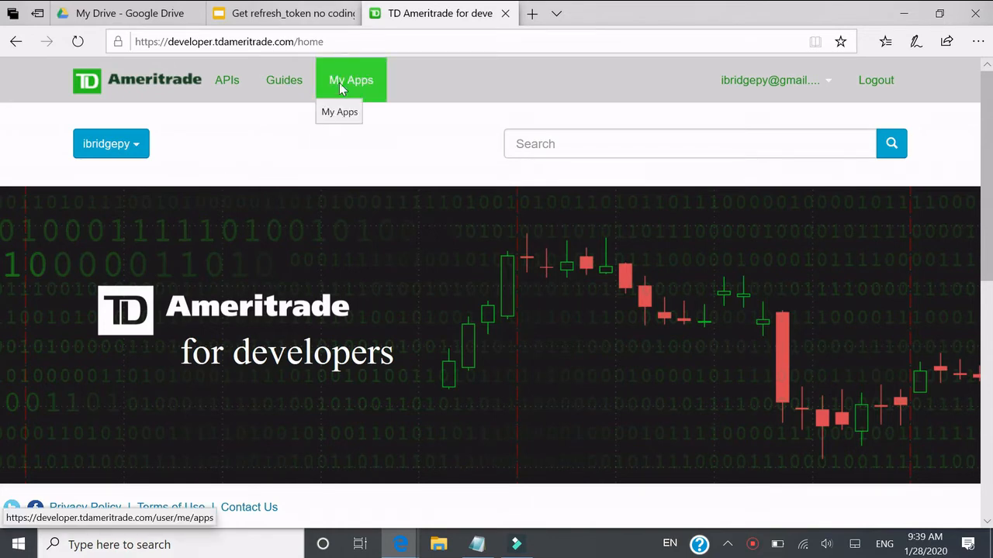
Go to My Apps and expand the approved ibridgepy app.
{"action": "left_click", "coordinate": [351, 80]}
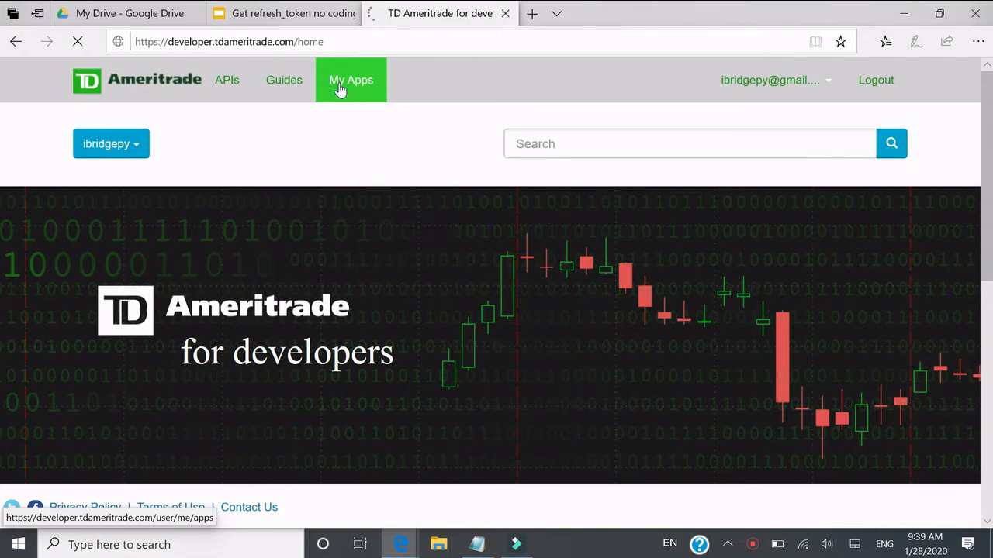
{"action": "left_click", "coordinate": [351, 80]}
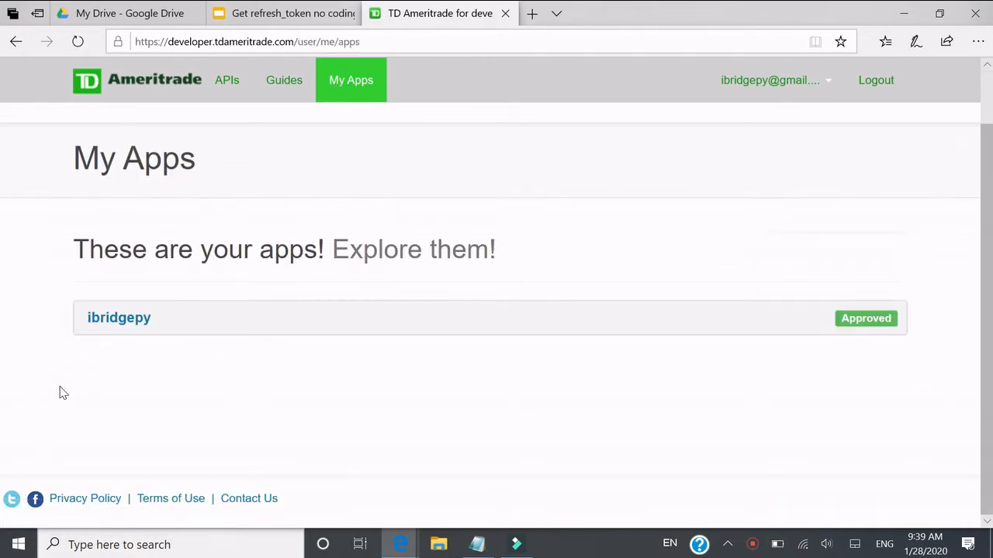
{"action": "left_click", "coordinate": [119, 317]}
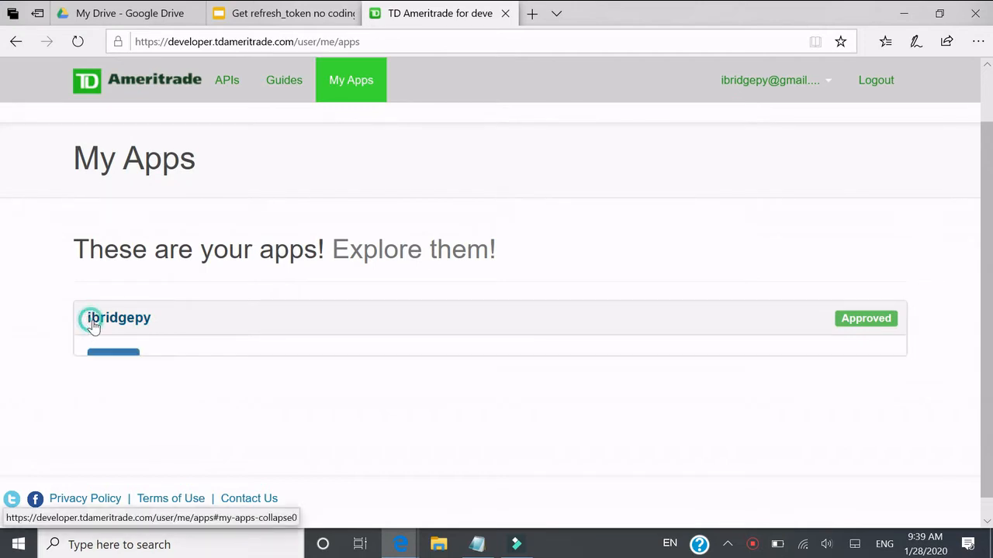
{"action": "left_click", "coordinate": [118, 318]}
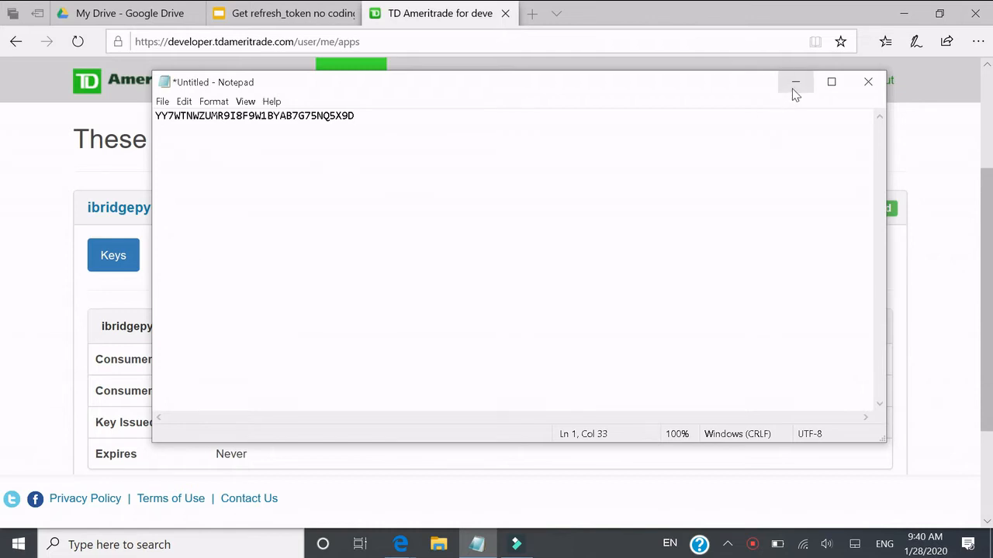
{"action": "left_click", "coordinate": [795, 81]}
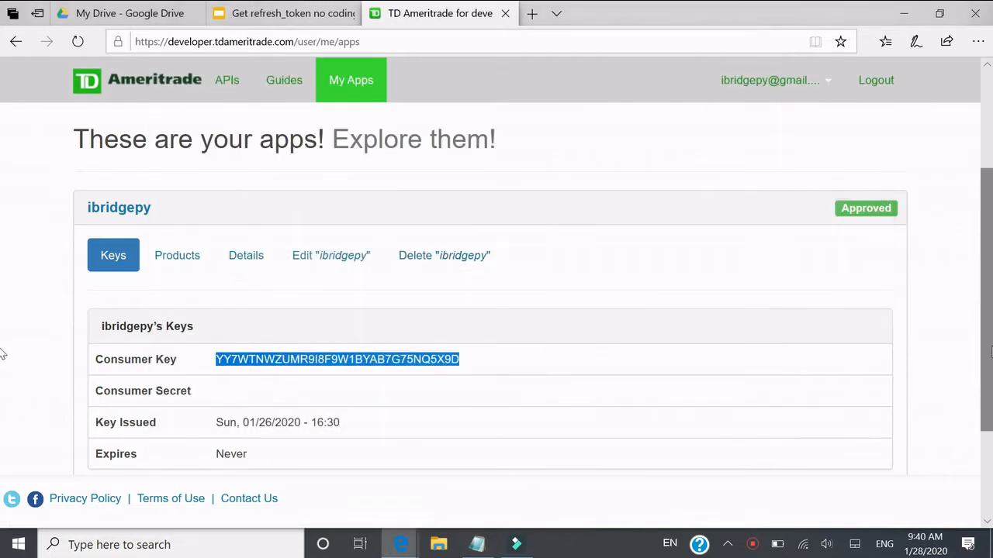
{"action": "scroll", "scroll_direction": "down", "scroll_amount": 3}
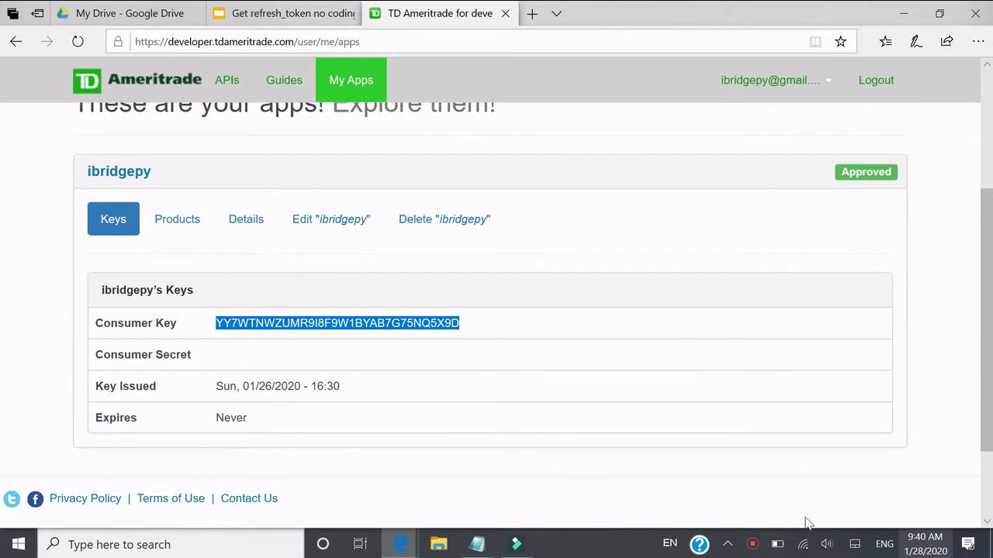
{"action": "mouse_move", "coordinate": [176, 219]}
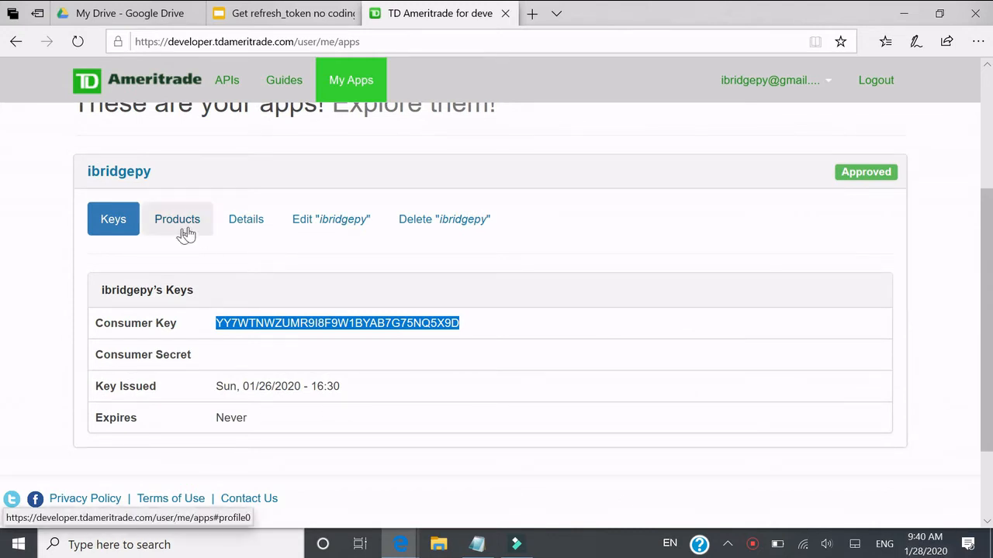
{"action": "left_click", "coordinate": [246, 219]}
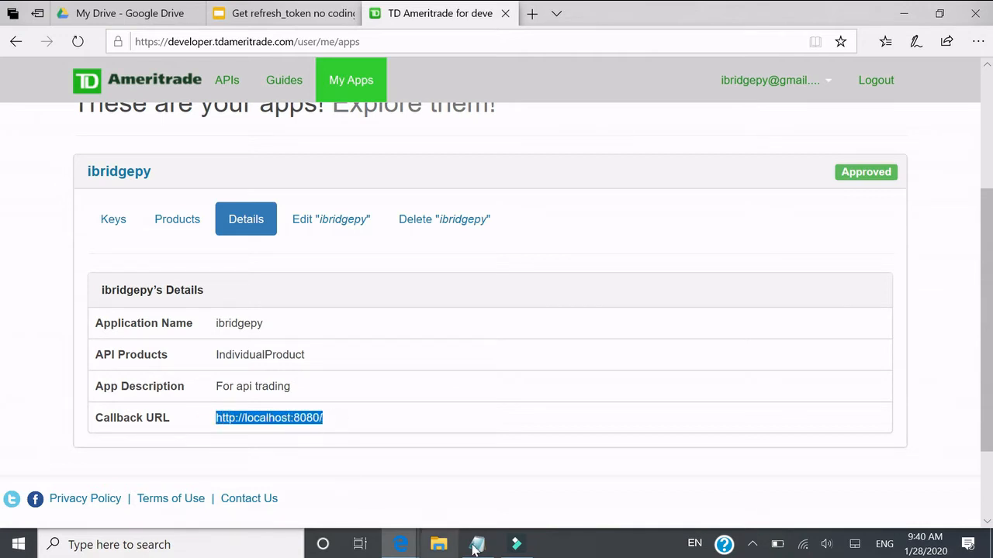
{"action": "left_click", "coordinate": [477, 544]}
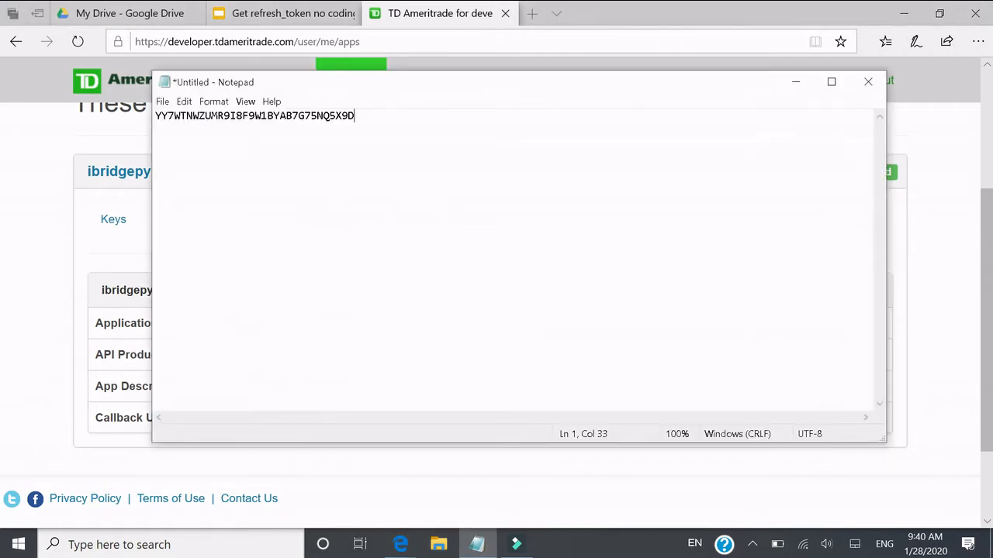
{"action": "type", "text": "http://localhost:8080/"}
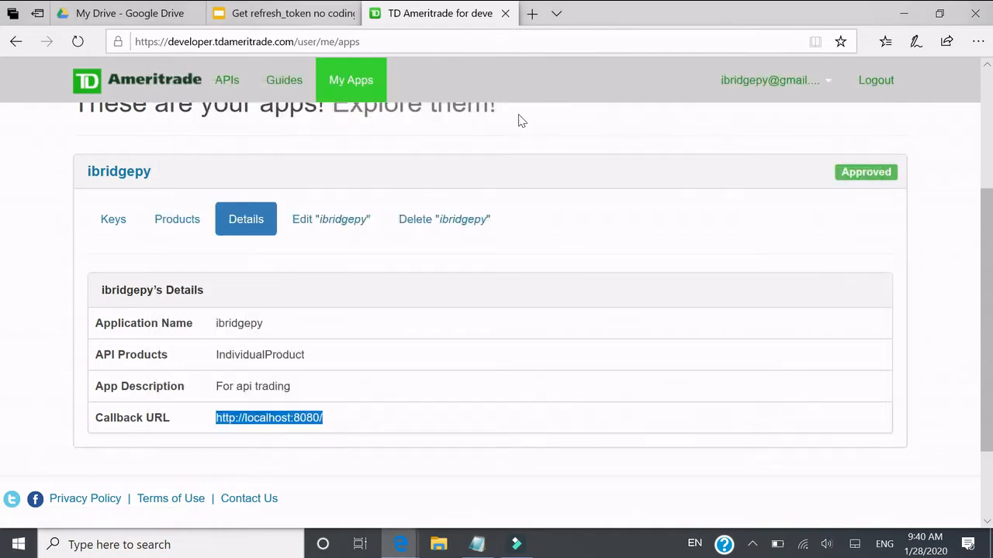
{"action": "left_click", "coordinate": [284, 13]}
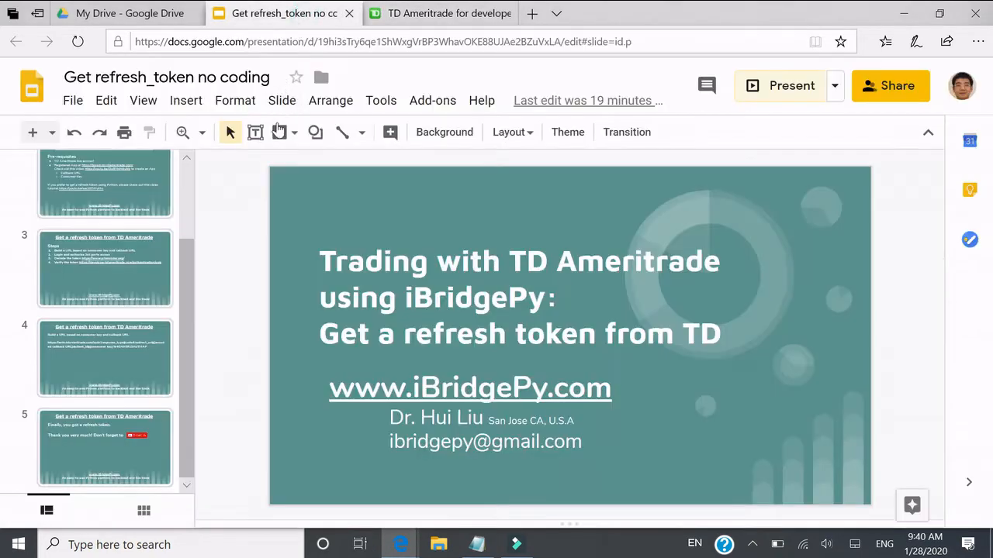
{"action": "left_click", "coordinate": [105, 268]}
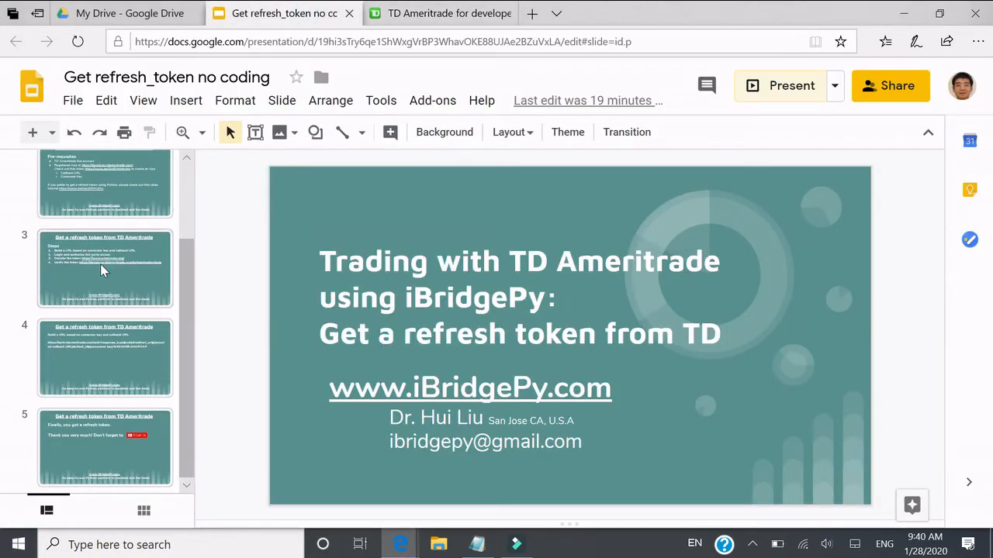
{"action": "left_click", "coordinate": [105, 268]}
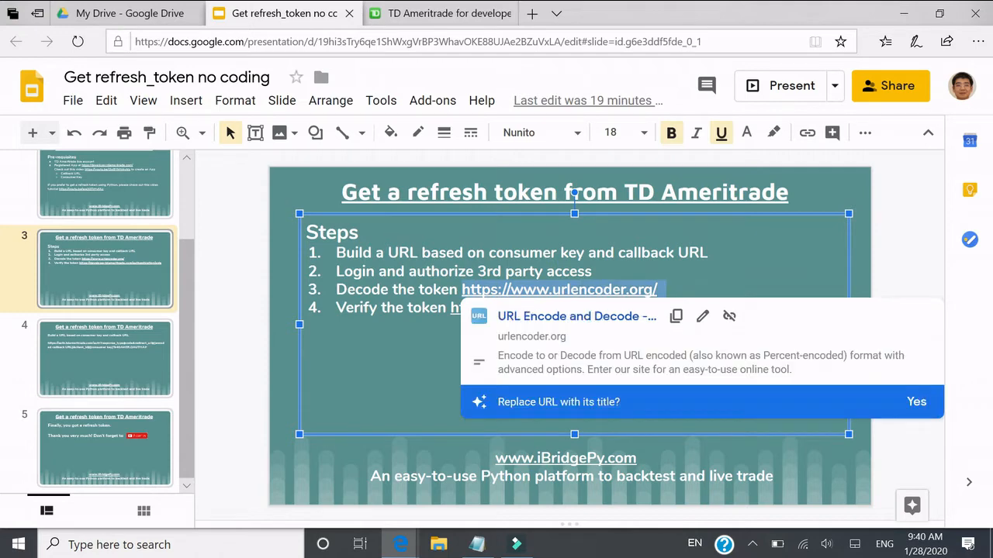
{"action": "left_click", "coordinate": [440, 13]}
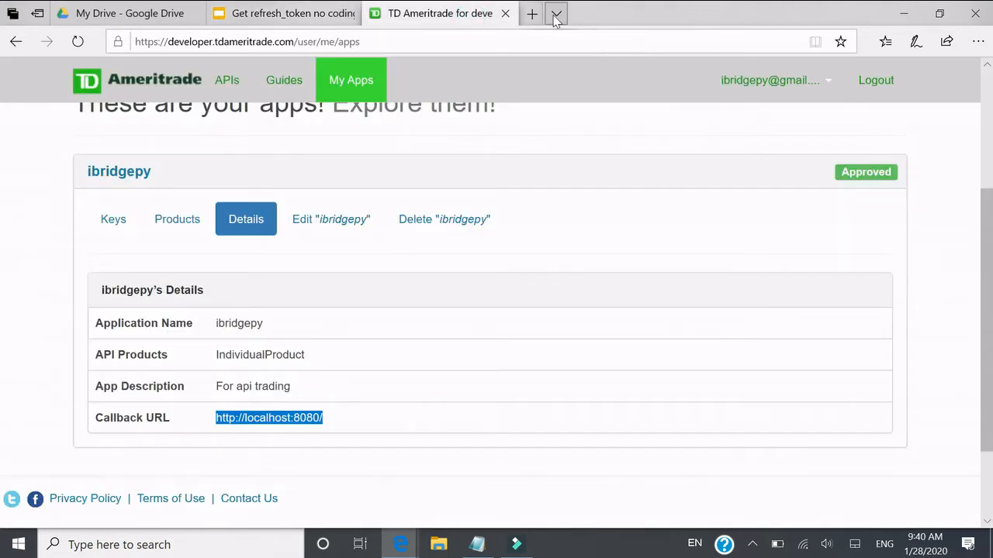
{"action": "left_click", "coordinate": [532, 13]}
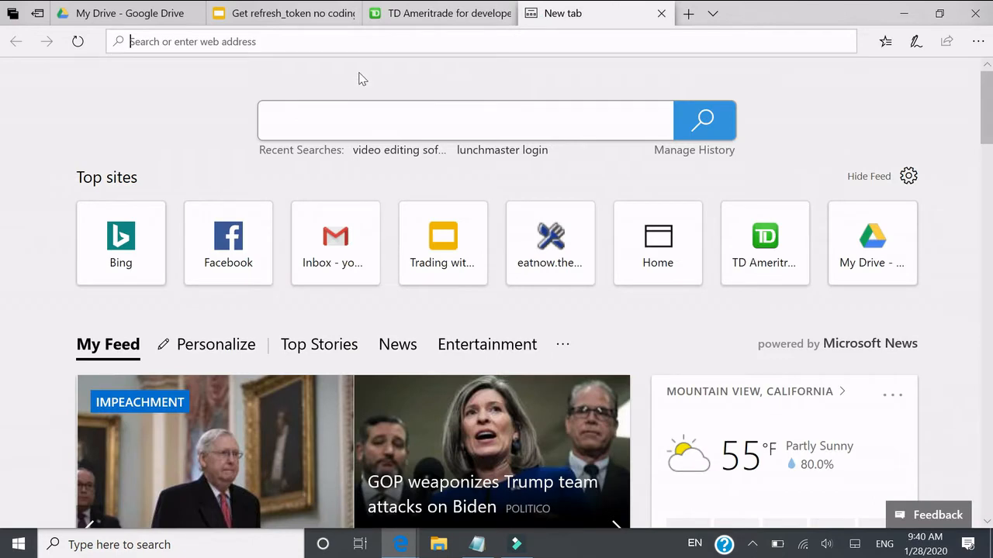
{"action": "type", "text": "https://www.urlencoder.org/"}
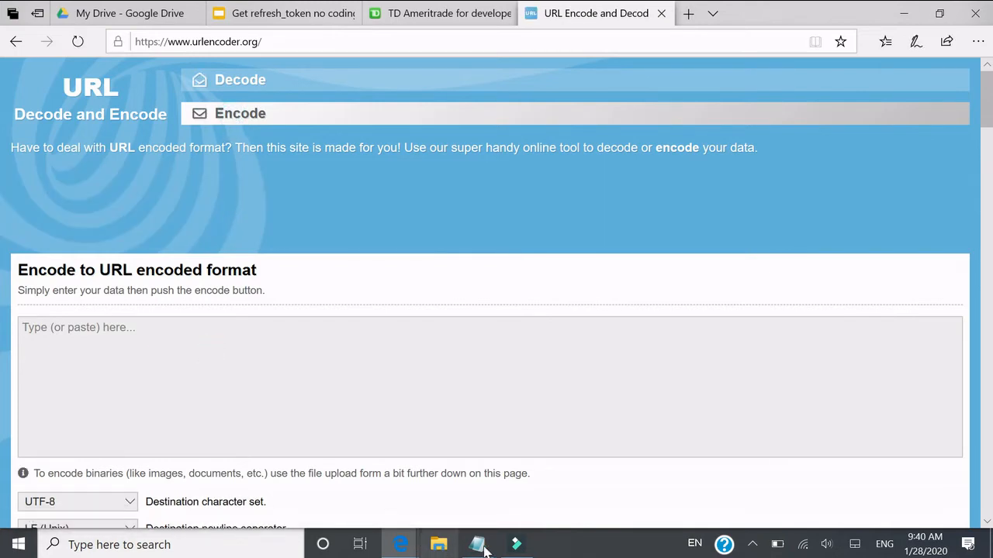
{"action": "left_click", "coordinate": [515, 544]}
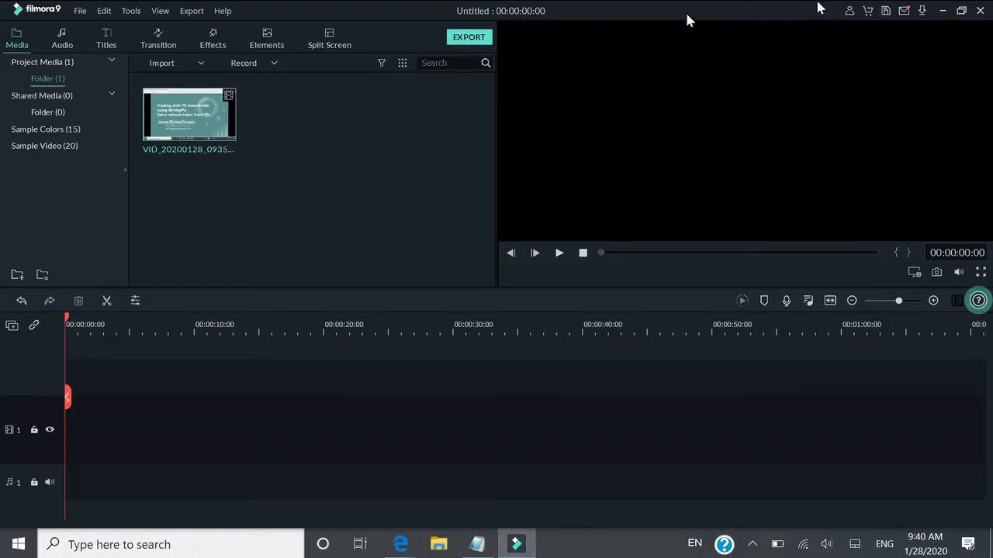
{"action": "left_click", "coordinate": [400, 544]}
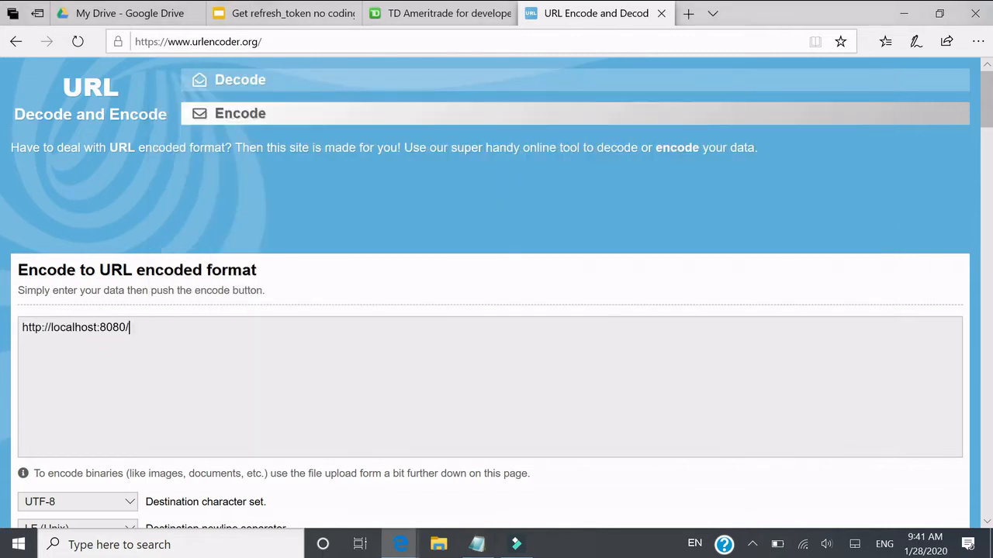
{"action": "mouse_move", "coordinate": [974, 99]}
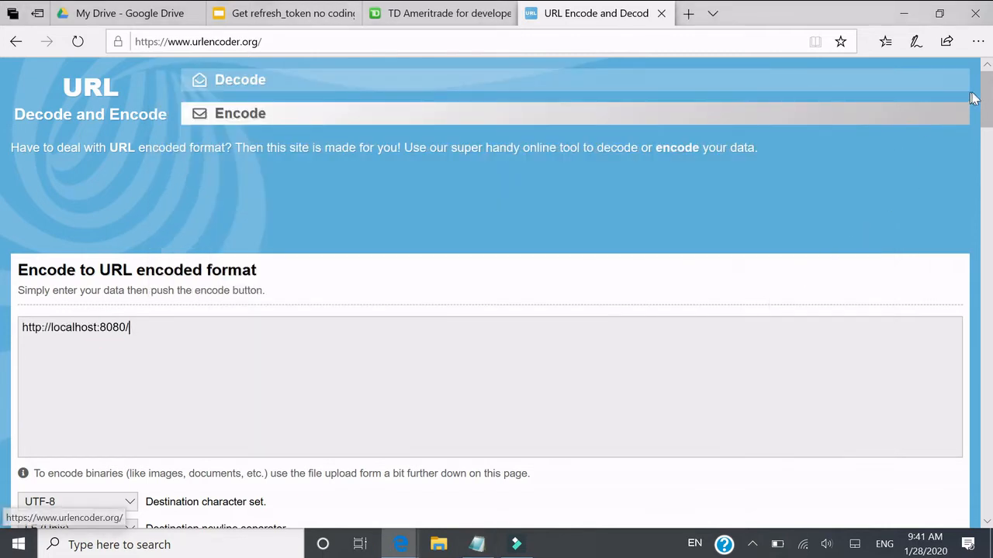
{"action": "scroll", "scroll_direction": "down", "scroll_amount": 3}
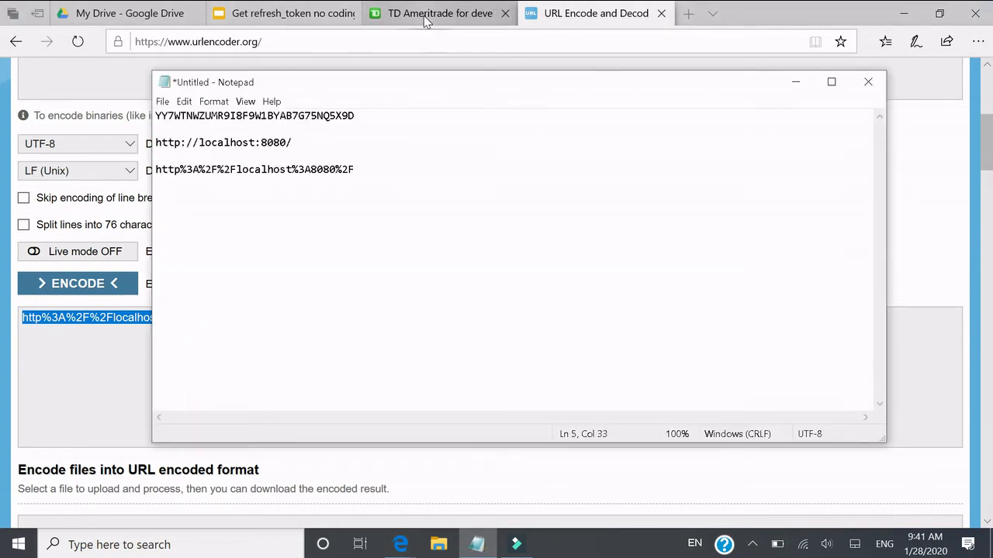
{"action": "left_click", "coordinate": [284, 13]}
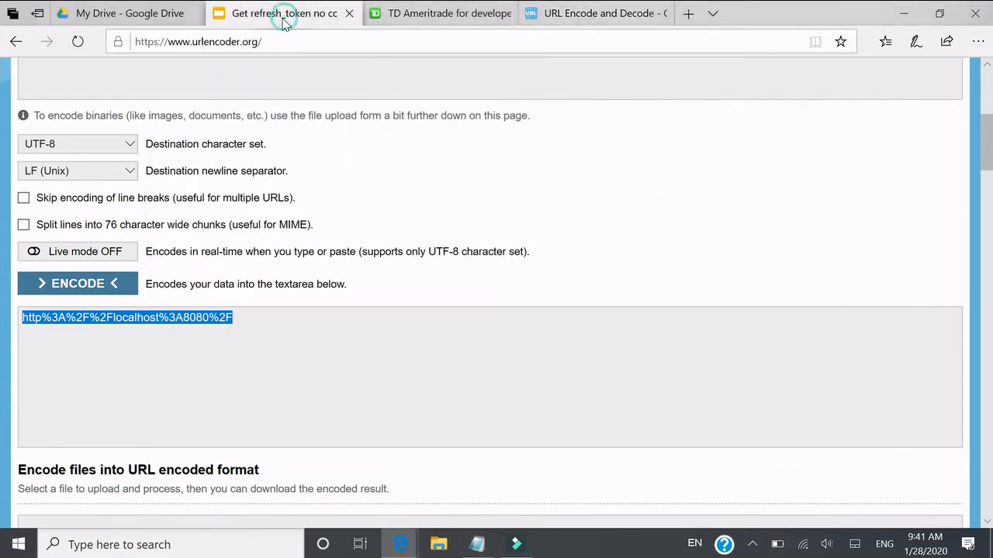
Fill slide 4's authorization URL template with the consumer key and encoded callback.
{"action": "left_click", "coordinate": [284, 13]}
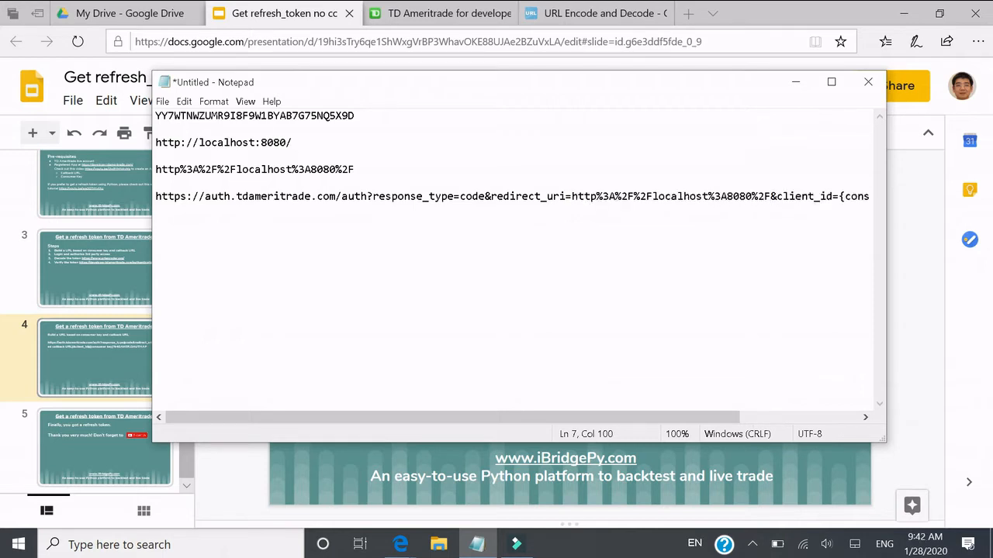
{"action": "triple_click", "coordinate": [254, 116]}
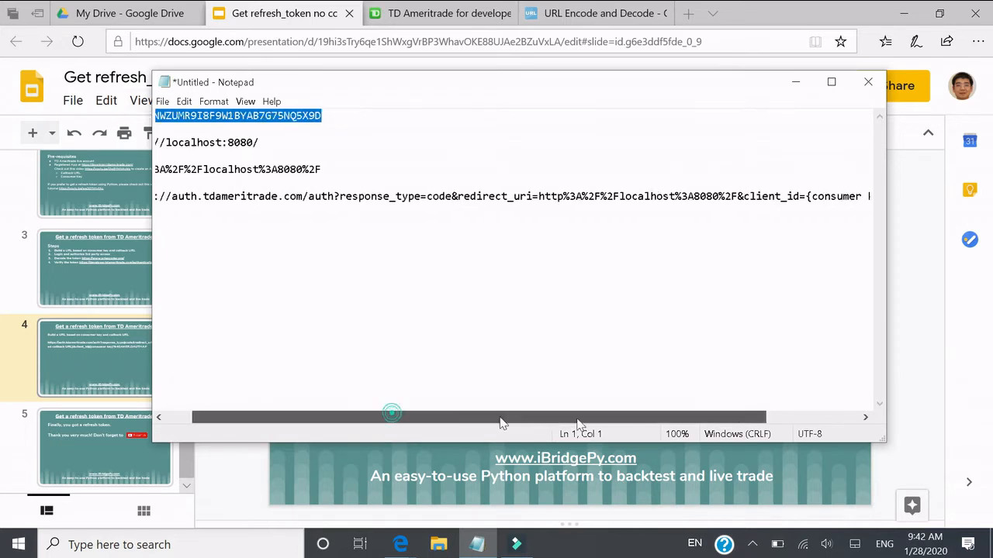
{"action": "scroll", "scroll_direction": "right", "scroll_amount": 3}
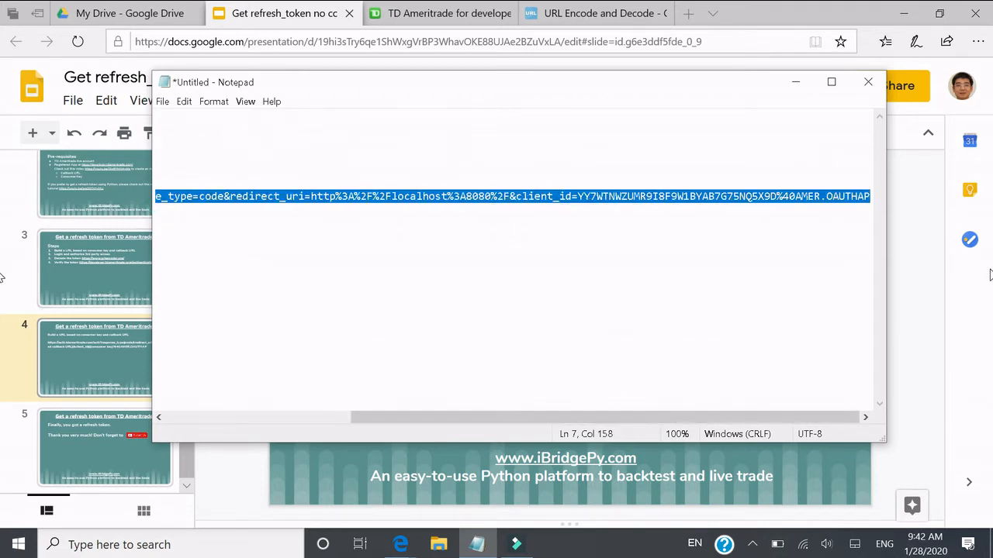
{"action": "mouse_move", "coordinate": [662, 14]}
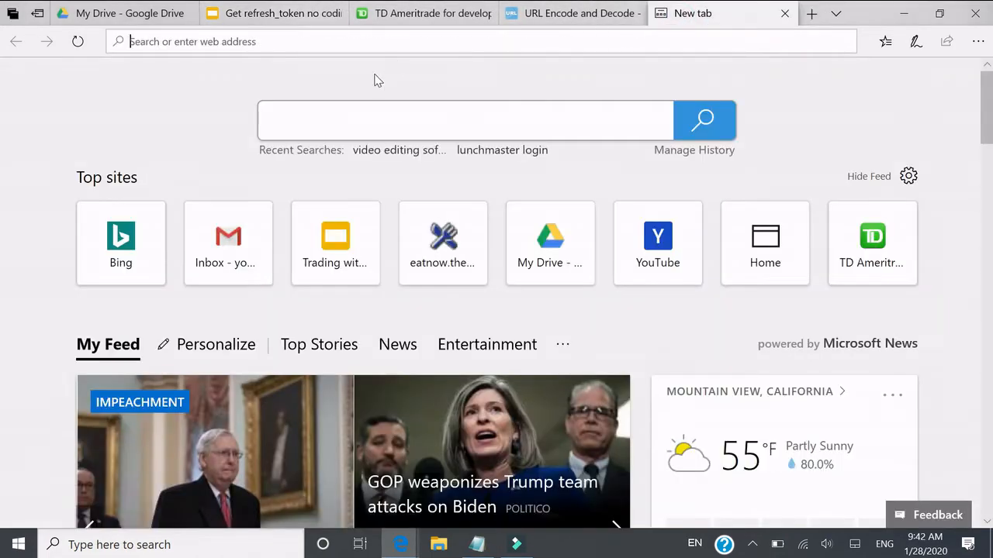
Load the authorization URL and log in to TD Ameritrade as jsdemo3.
{"action": "left_click", "coordinate": [871, 237]}
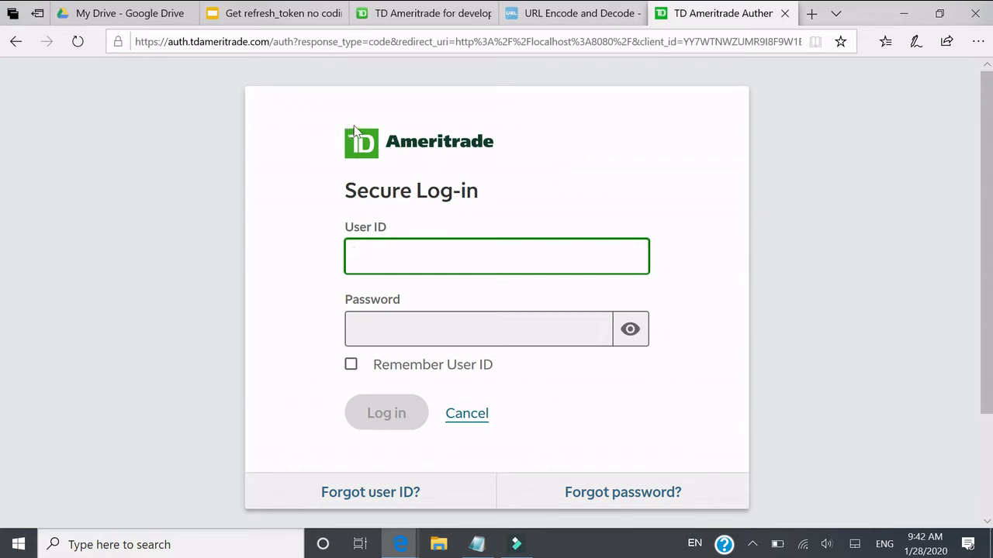
{"action": "left_click", "coordinate": [497, 256]}
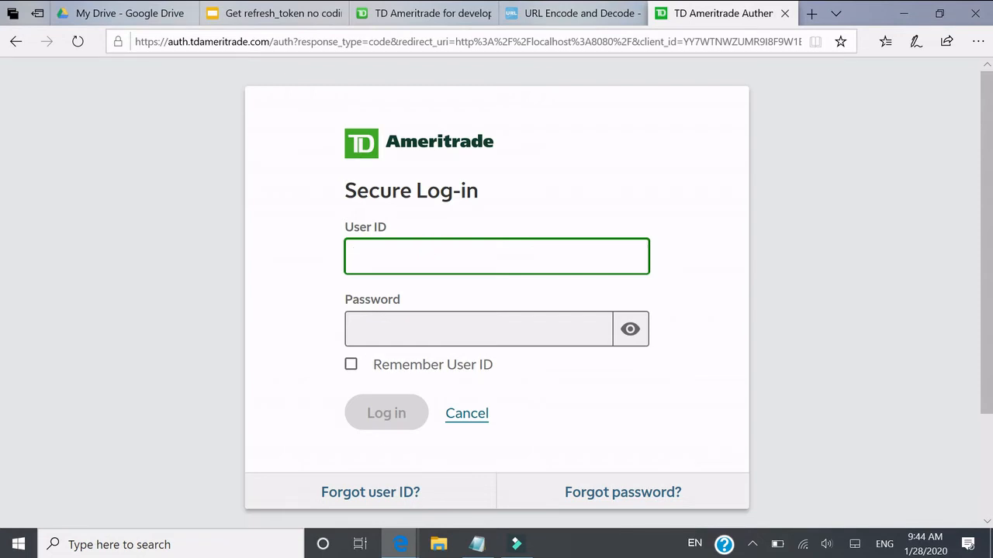
{"action": "type", "text": "js"}
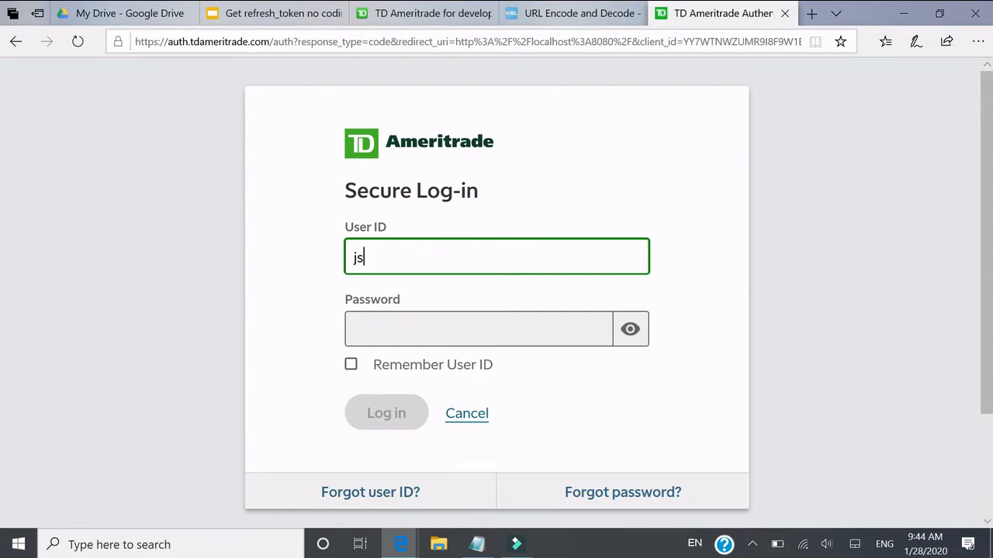
{"action": "type", "text": "dem"}
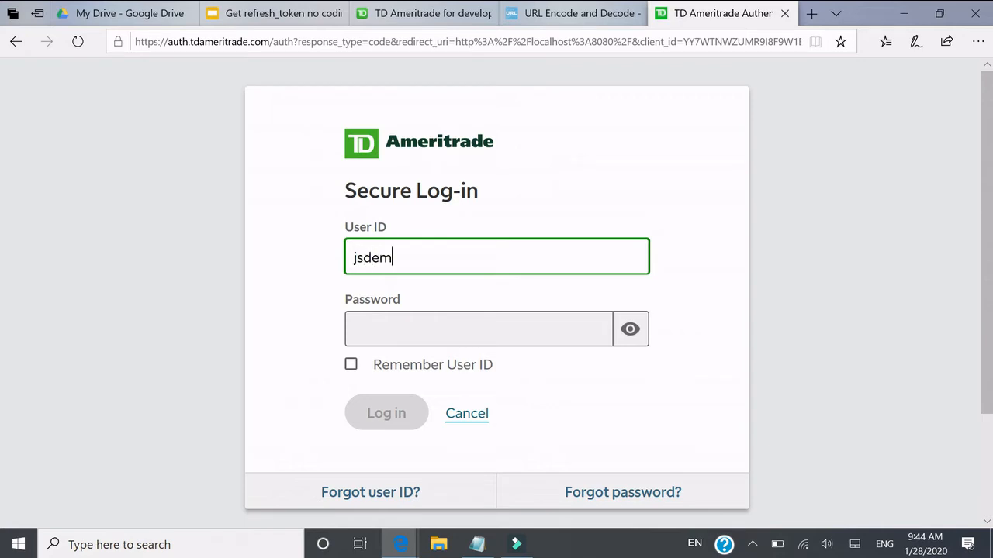
{"action": "type", "text": "o3524"}
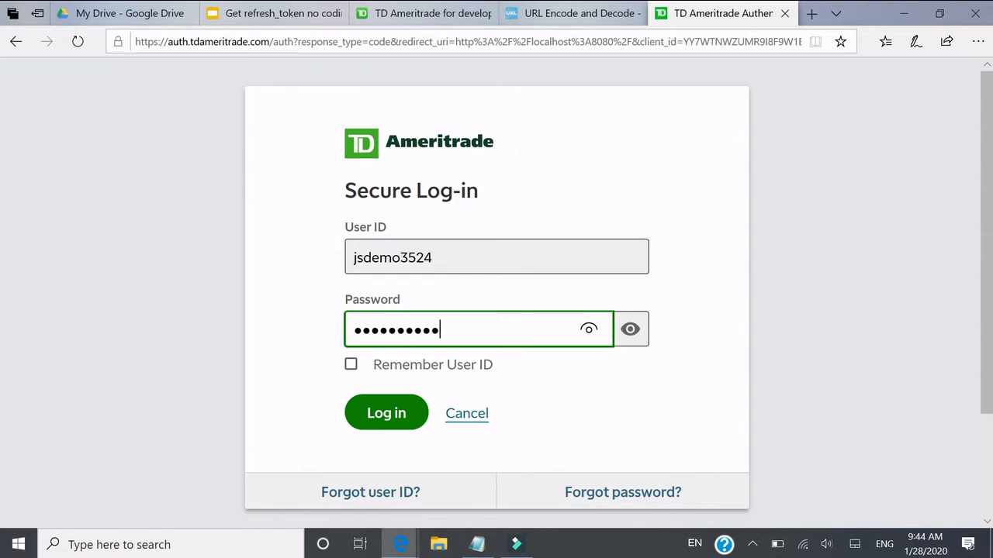
{"action": "type", "text": "•"}
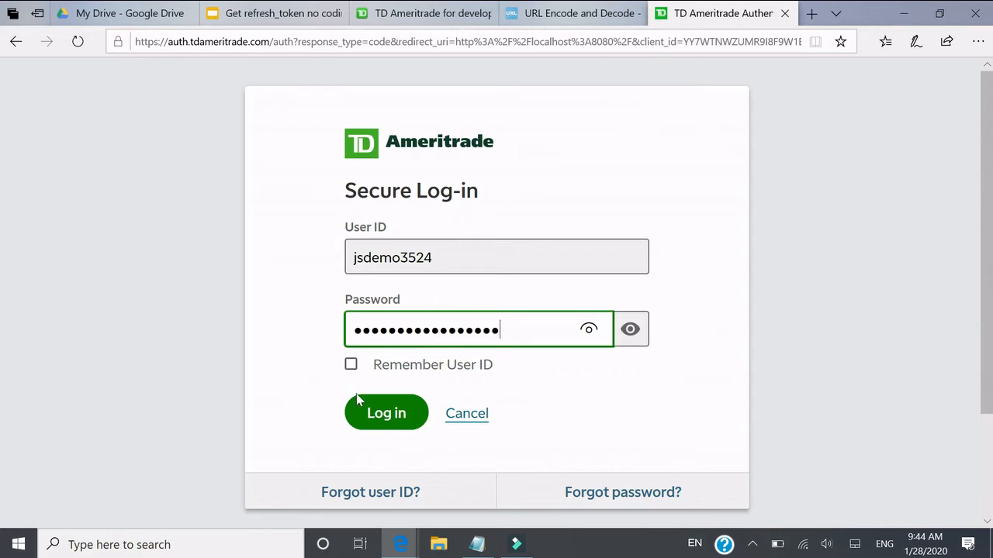
{"action": "left_click", "coordinate": [386, 412]}
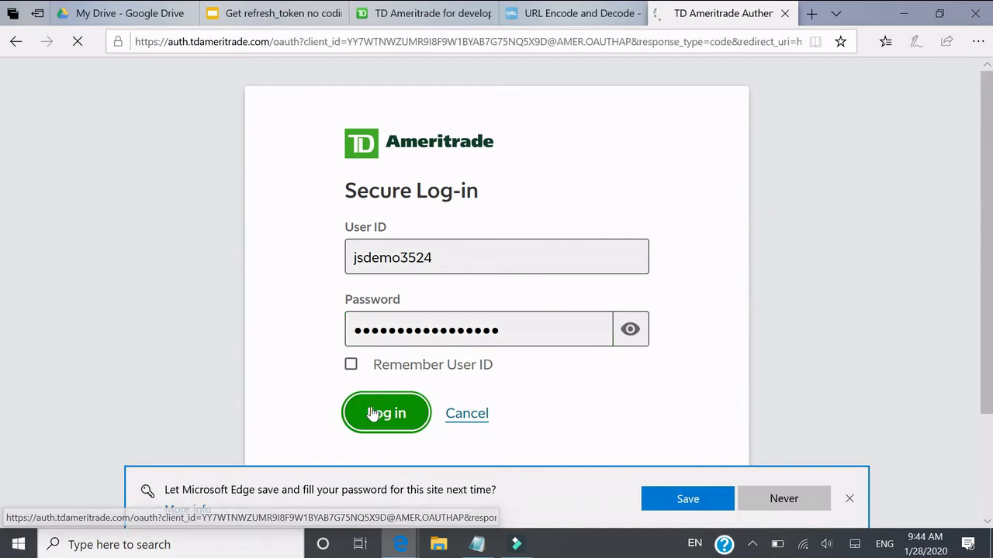
Dismiss the save-password offer and allow ibridgepy to access the account.
{"action": "left_click", "coordinate": [385, 413]}
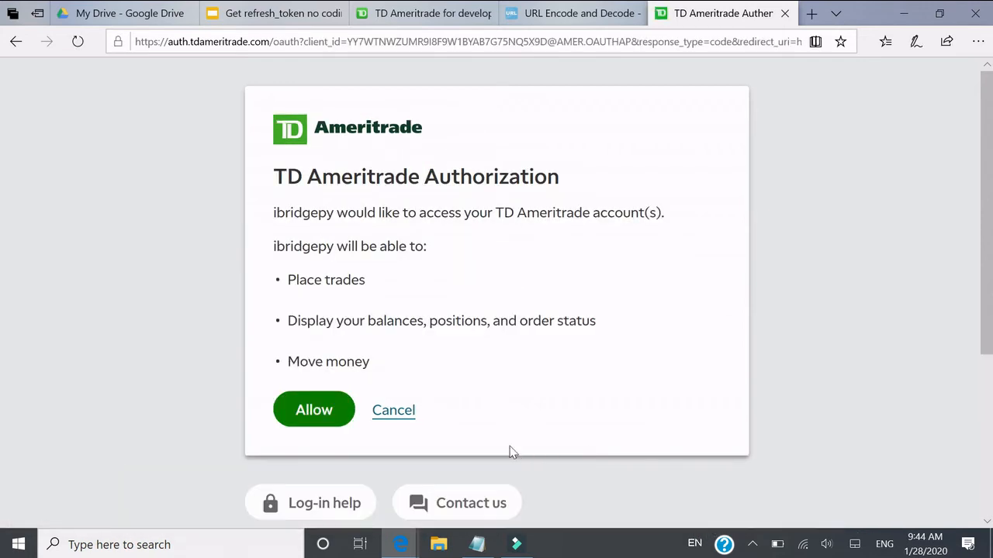
{"action": "mouse_move", "coordinate": [272, 303]}
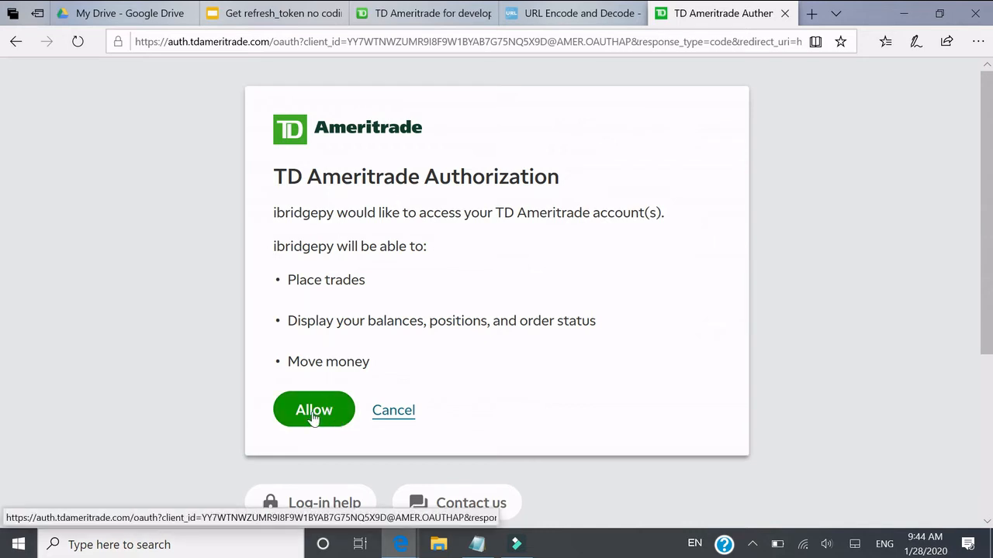
{"action": "left_click", "coordinate": [313, 409]}
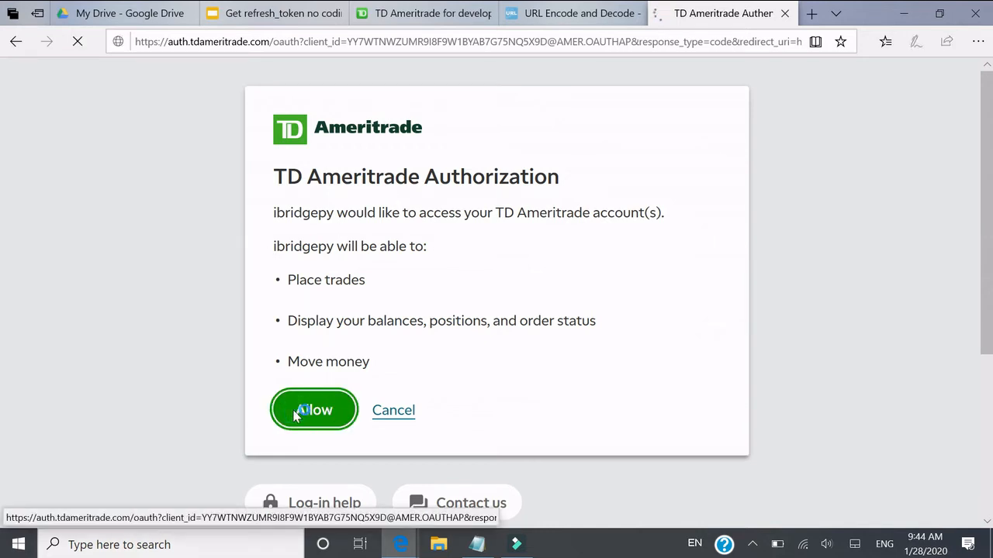
{"action": "left_click", "coordinate": [314, 410]}
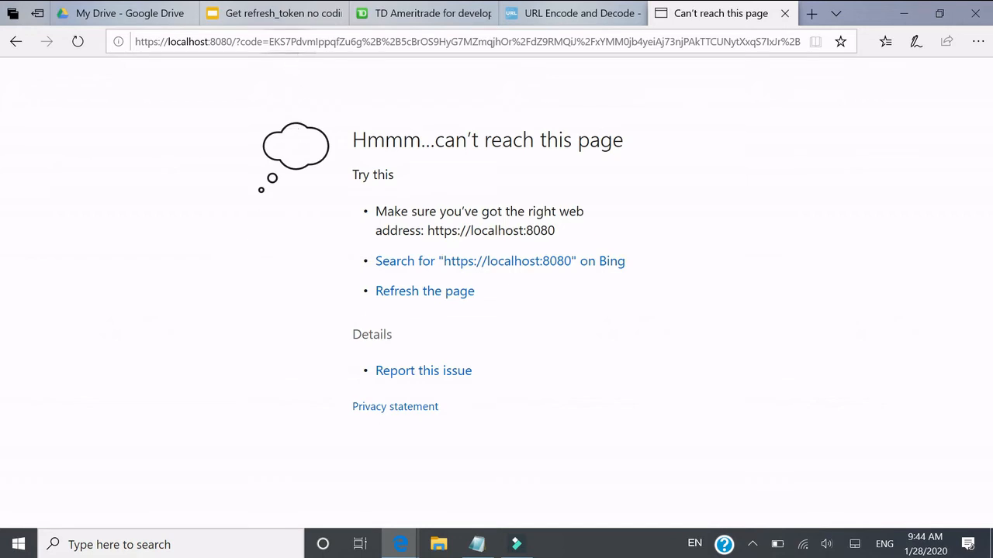
Paste the localhost redirect URL into Notepad, enable Word Wrap, and select the code.
{"action": "left_click", "coordinate": [466, 41]}
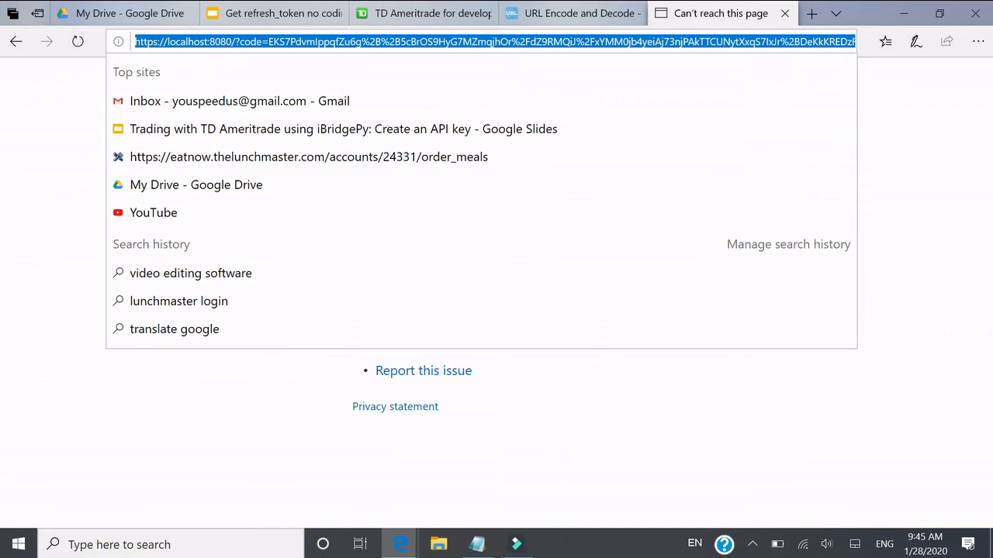
{"action": "left_click", "coordinate": [476, 544]}
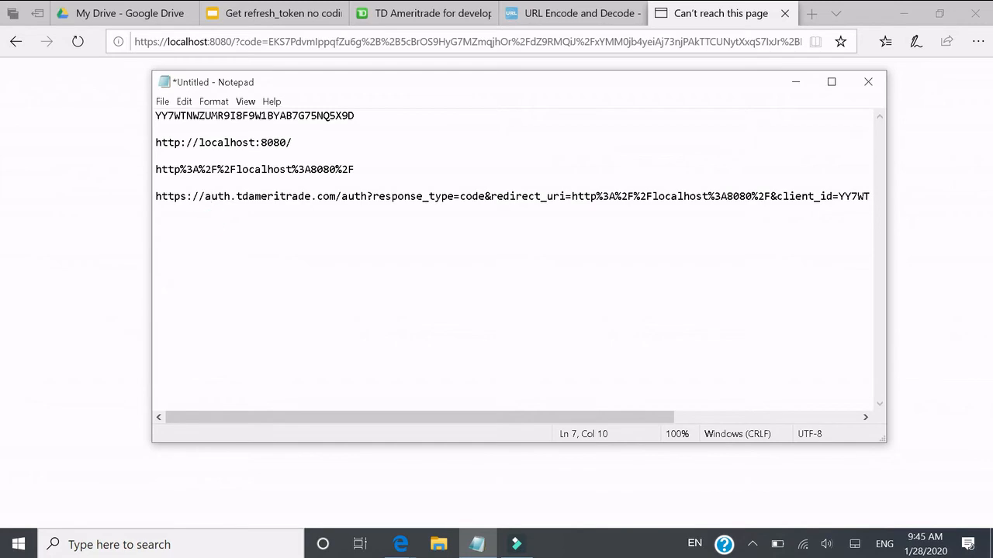
{"action": "left_click", "coordinate": [210, 196]}
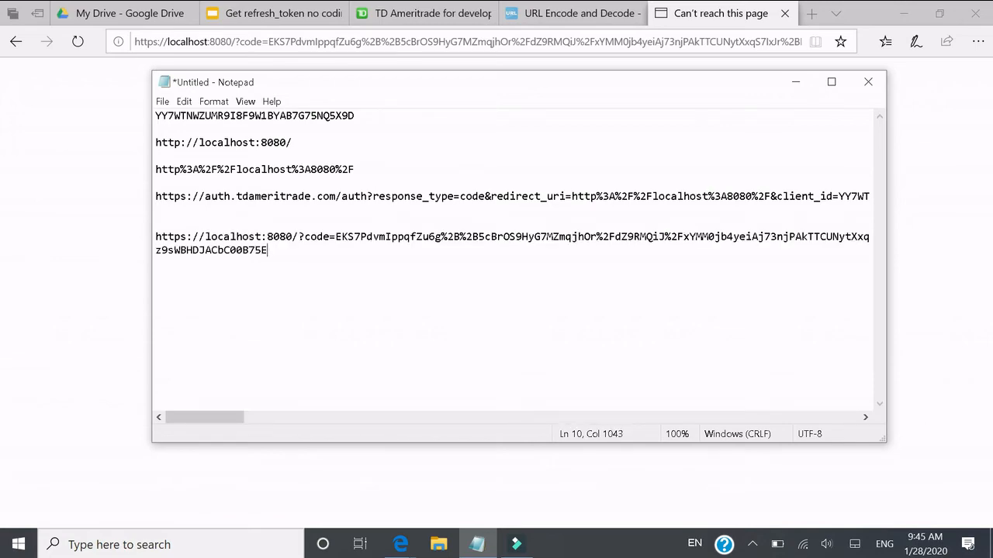
{"action": "left_click", "coordinate": [213, 101]}
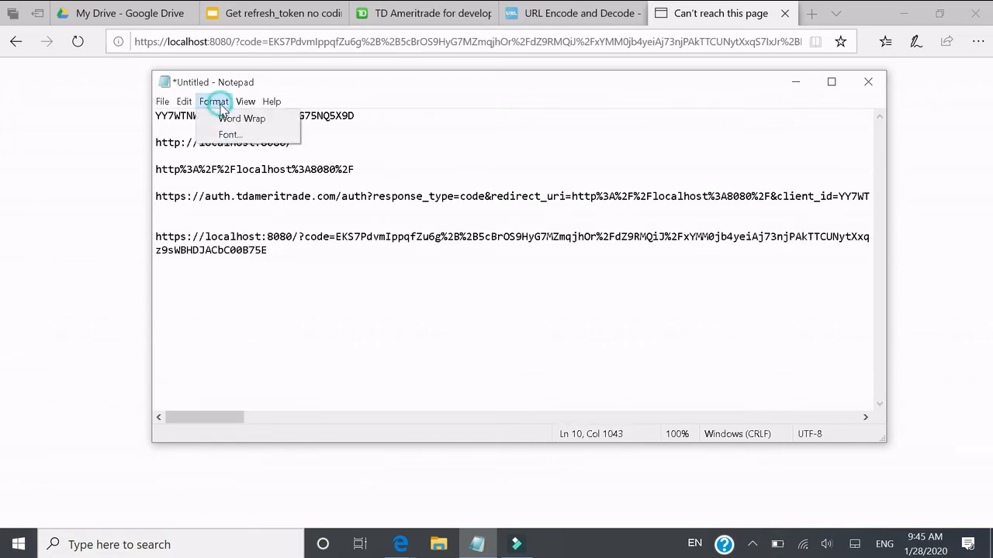
{"action": "left_click", "coordinate": [242, 118]}
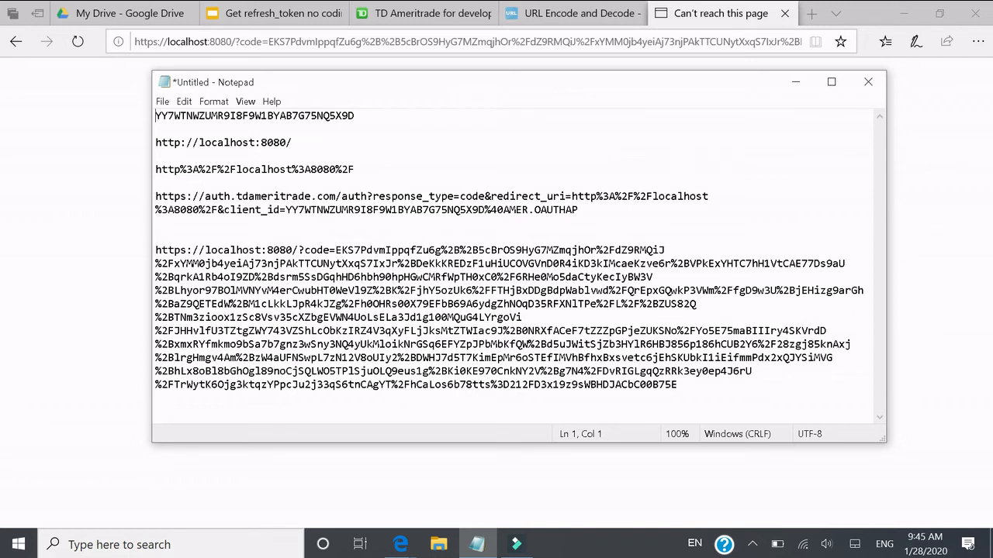
{"action": "double_click", "coordinate": [316, 250]}
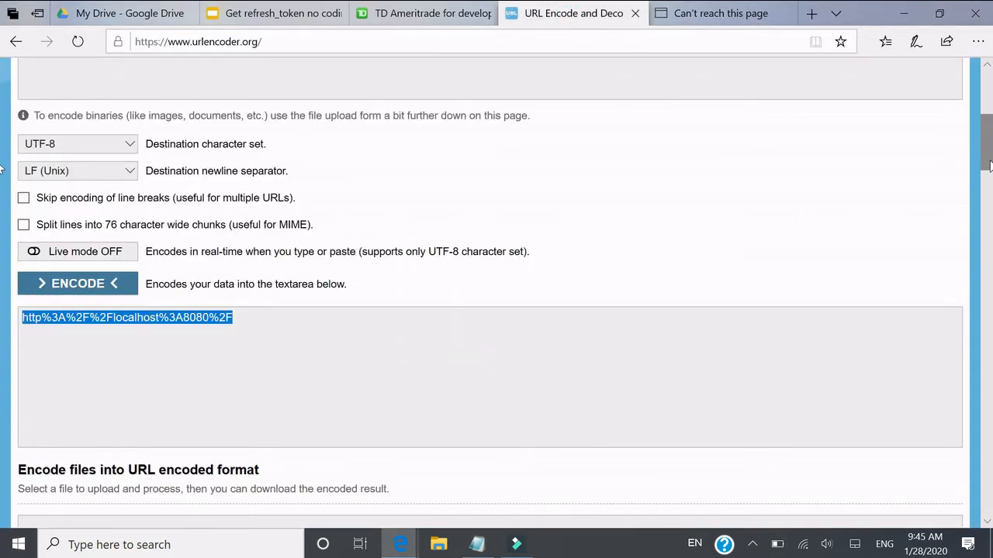
Decode the authorization code on urldecoder.org and paste the decoded value into Notepad.
{"action": "scroll", "scroll_direction": "up", "scroll_amount": 3}
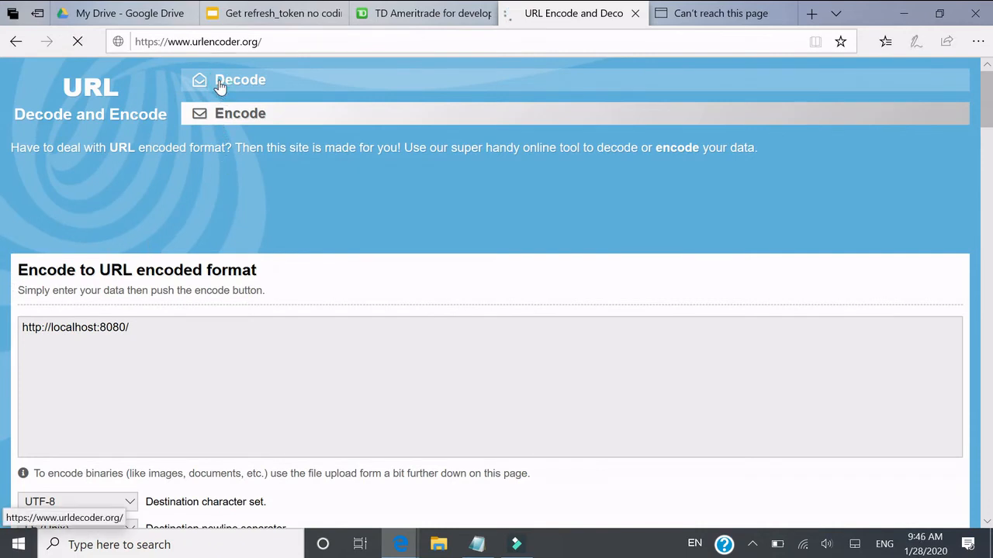
{"action": "left_click", "coordinate": [240, 80]}
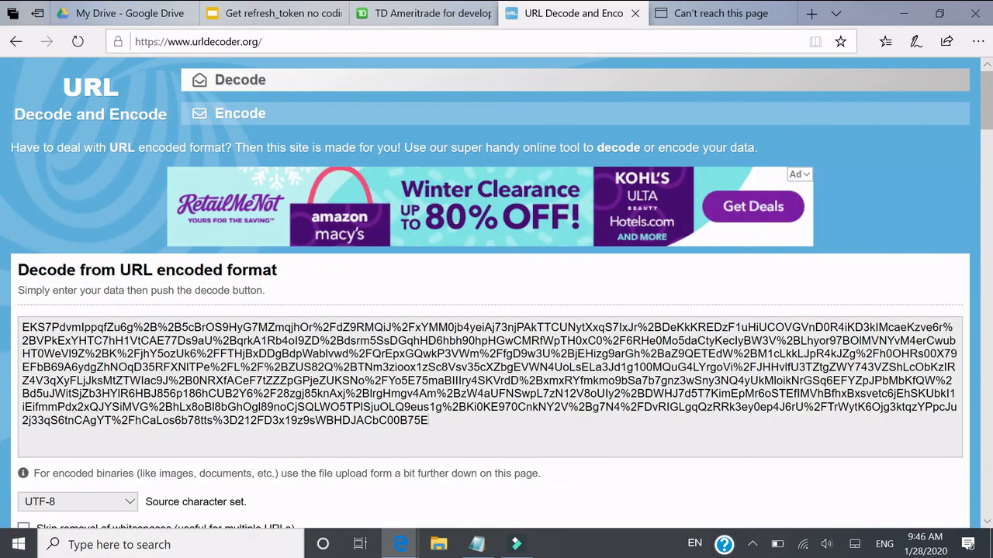
{"action": "scroll", "scroll_direction": "down", "scroll_amount": 3}
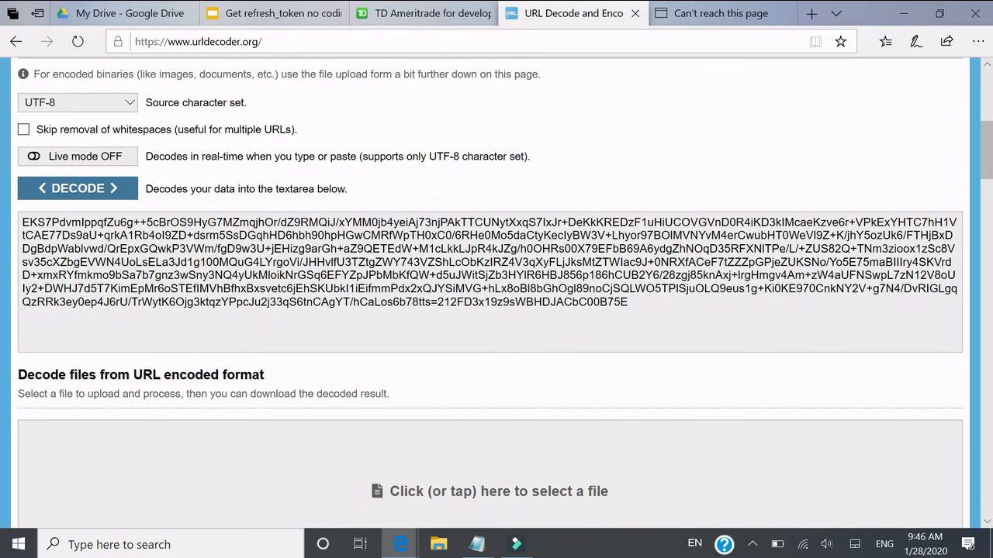
{"action": "triple_click", "coordinate": [489, 261]}
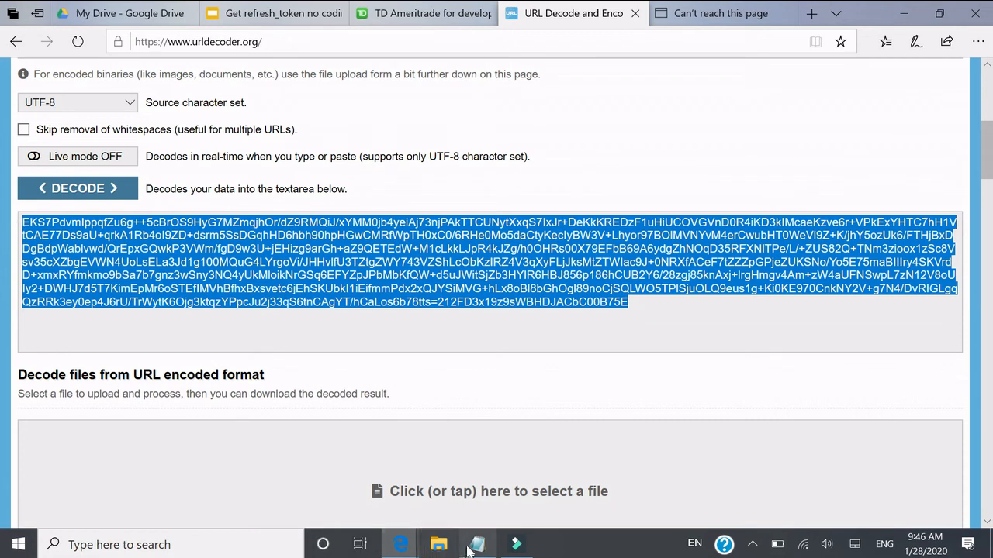
{"action": "left_click", "coordinate": [476, 544]}
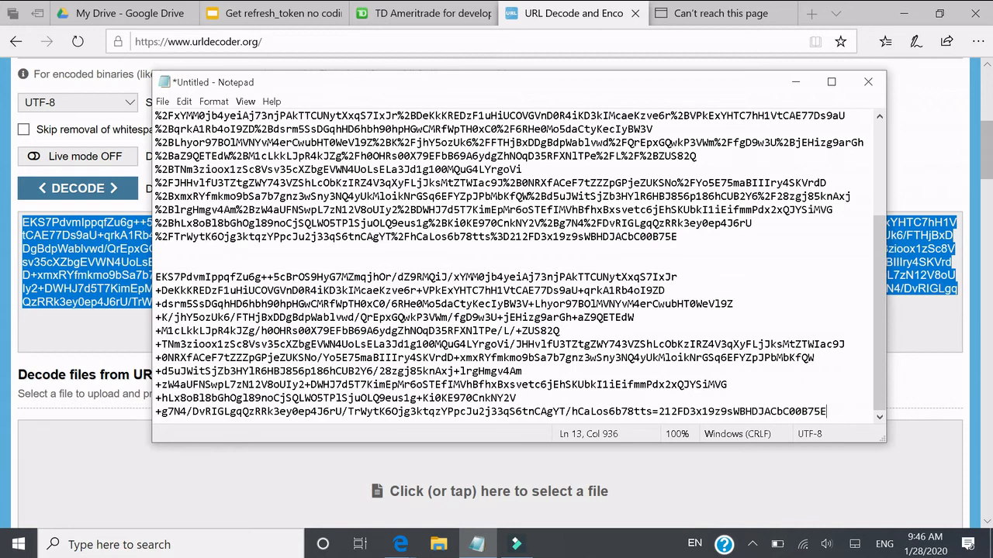
{"action": "mouse_move", "coordinate": [471, 494]}
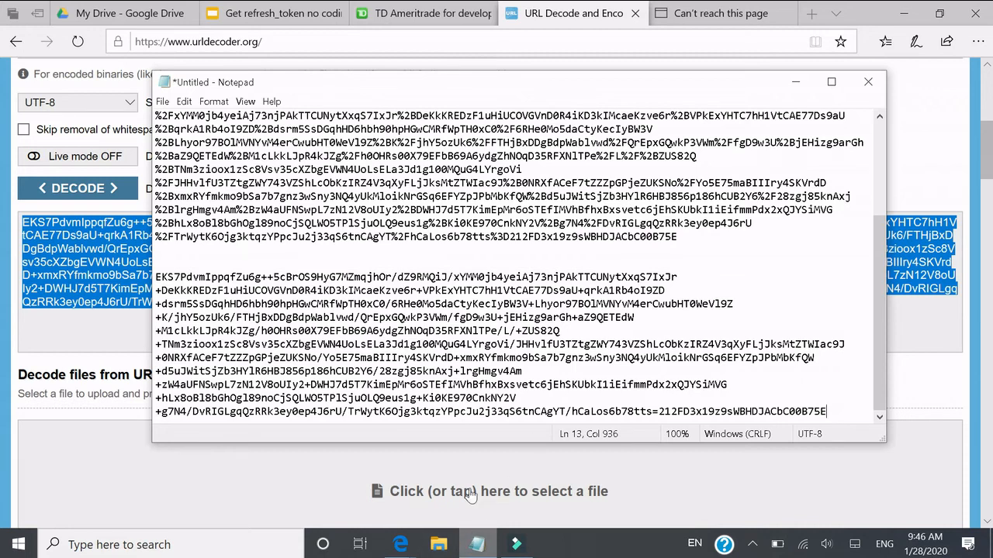
{"action": "mouse_move", "coordinate": [470, 496]}
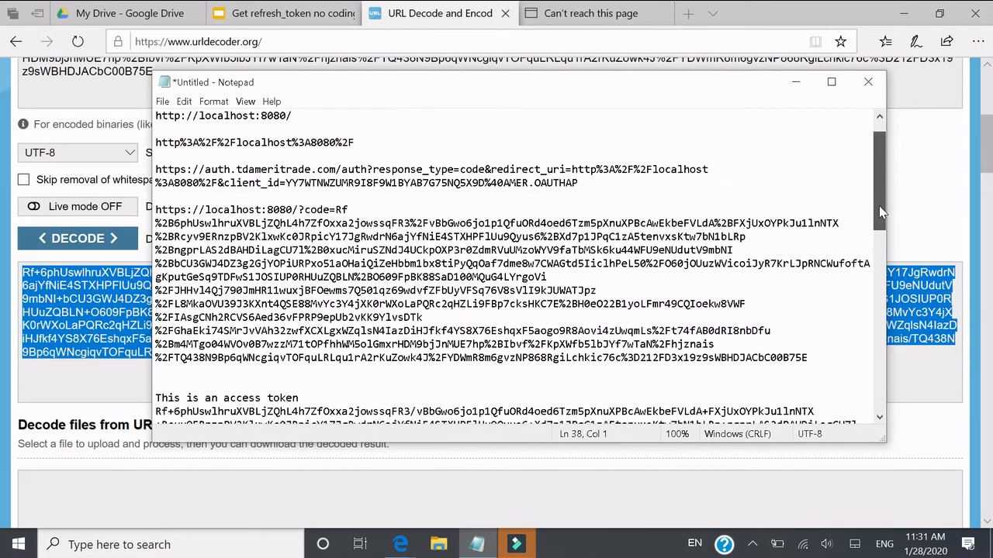
{"action": "scroll", "scroll_direction": "down", "scroll_amount": 3}
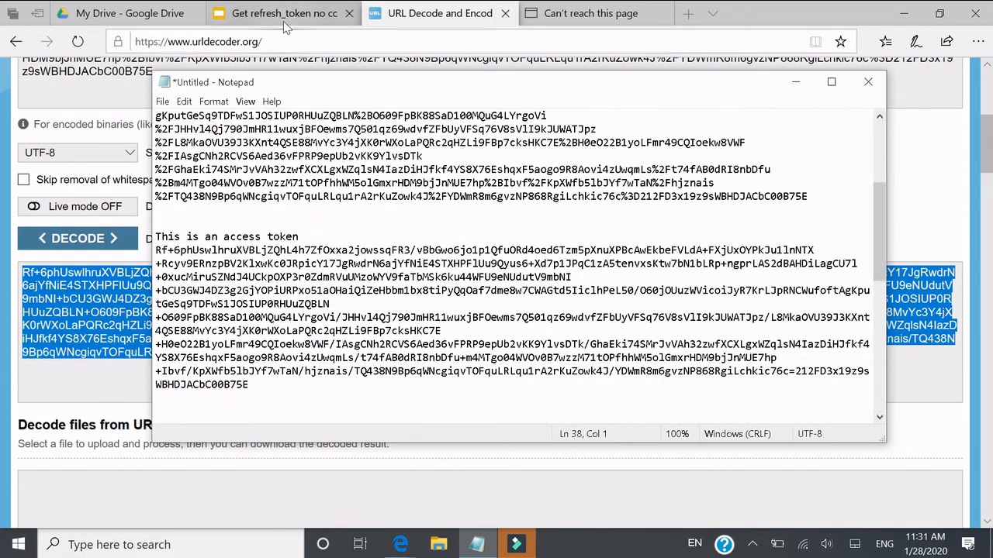
Open the Post Access Token API page from the tutorial slides' documentation link.
{"action": "left_click", "coordinate": [284, 13]}
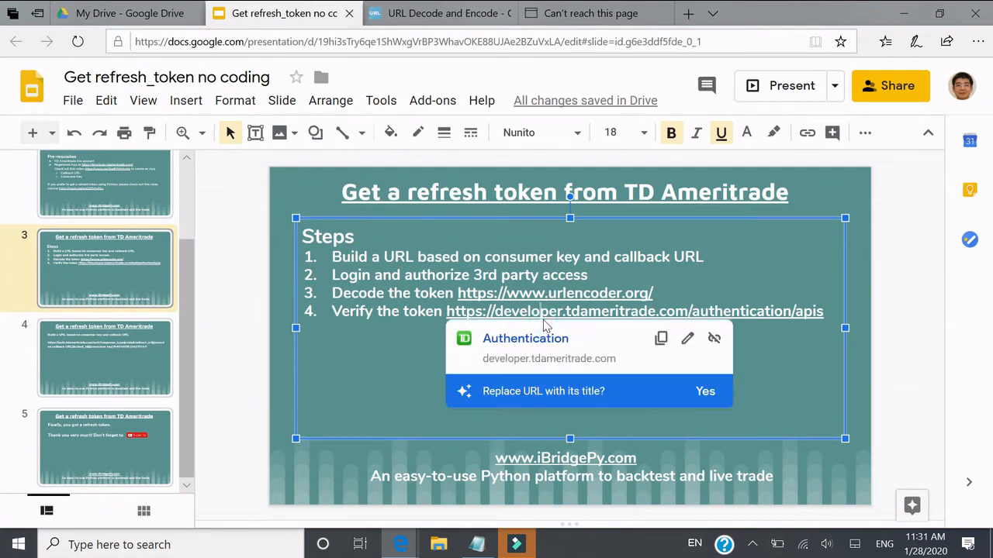
{"action": "mouse_move", "coordinate": [546, 335]}
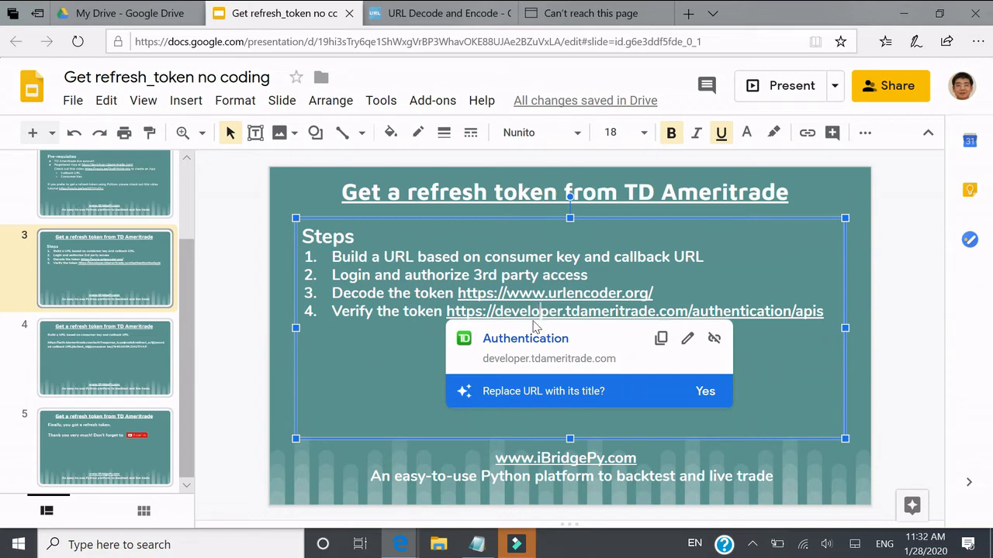
{"action": "left_click", "coordinate": [633, 311]}
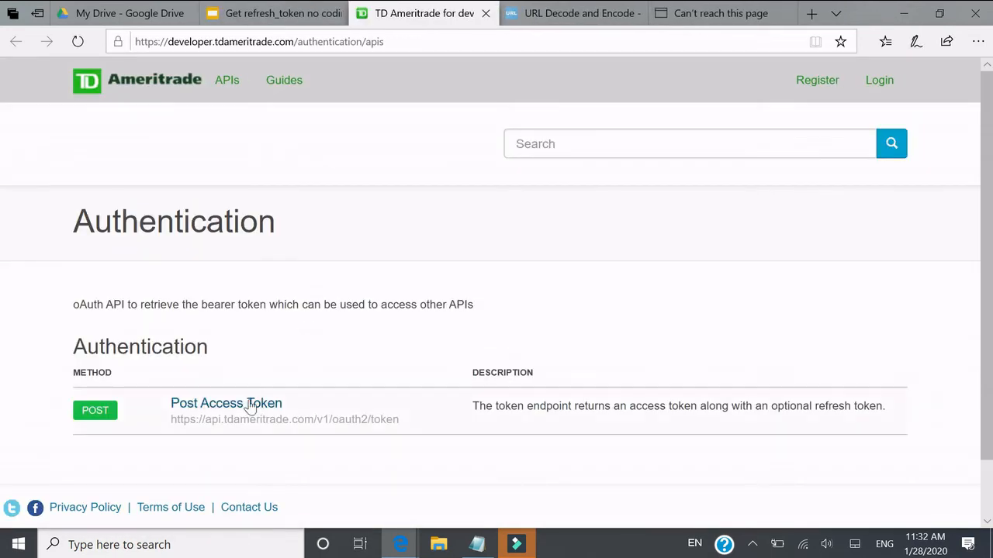
{"action": "left_click", "coordinate": [226, 404]}
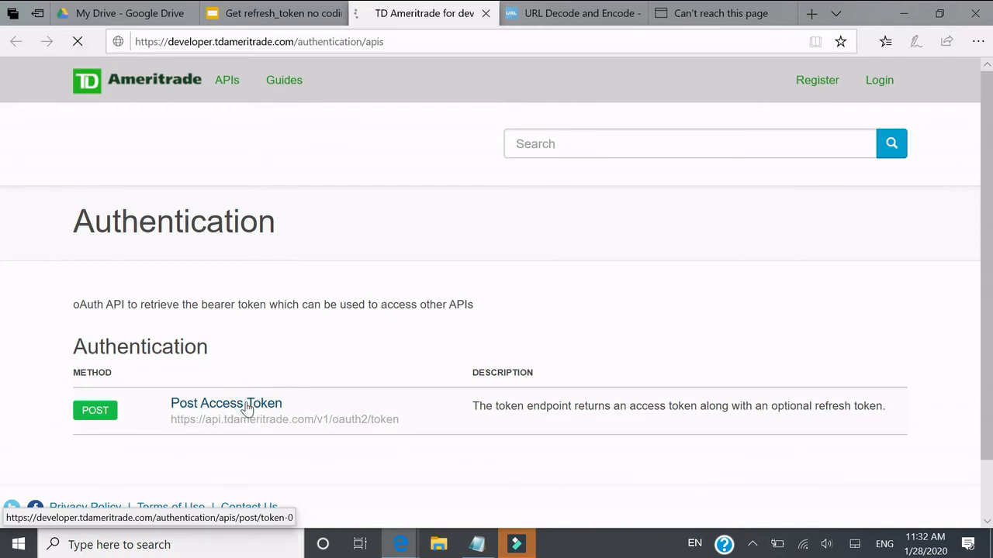
{"action": "left_click", "coordinate": [226, 403]}
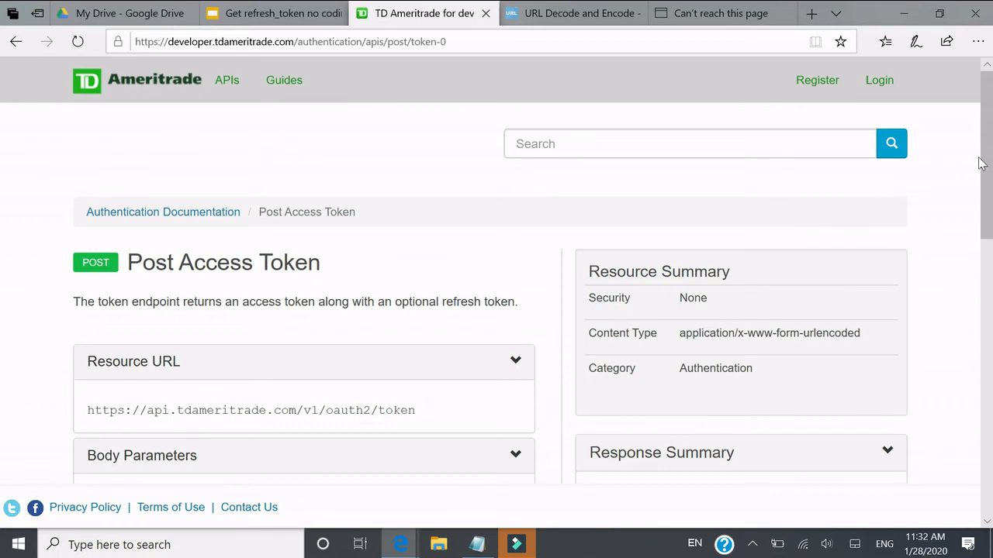
{"action": "scroll", "scroll_direction": "down", "scroll_amount": 3}
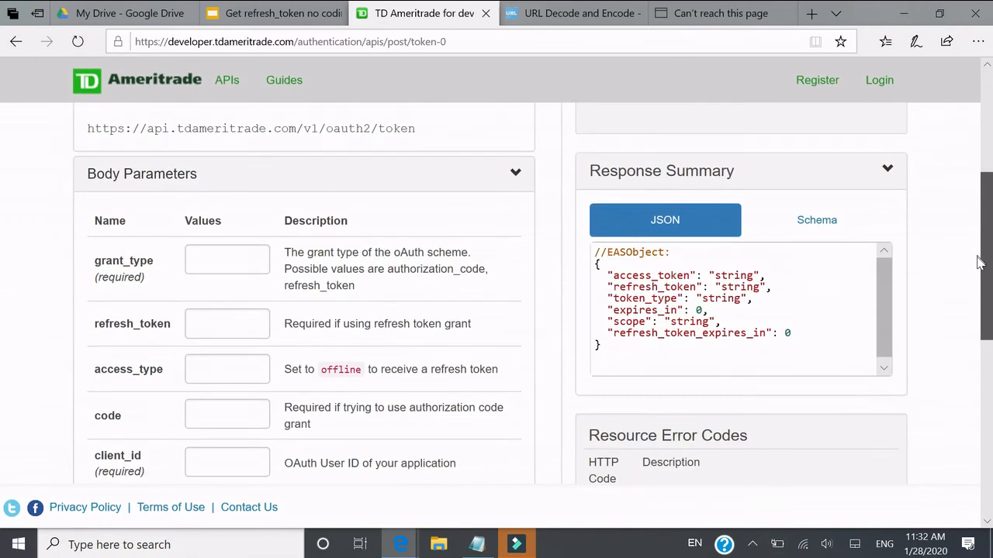
Fill grant_type with authorization_code and access_type with offline.
{"action": "left_click", "coordinate": [227, 204]}
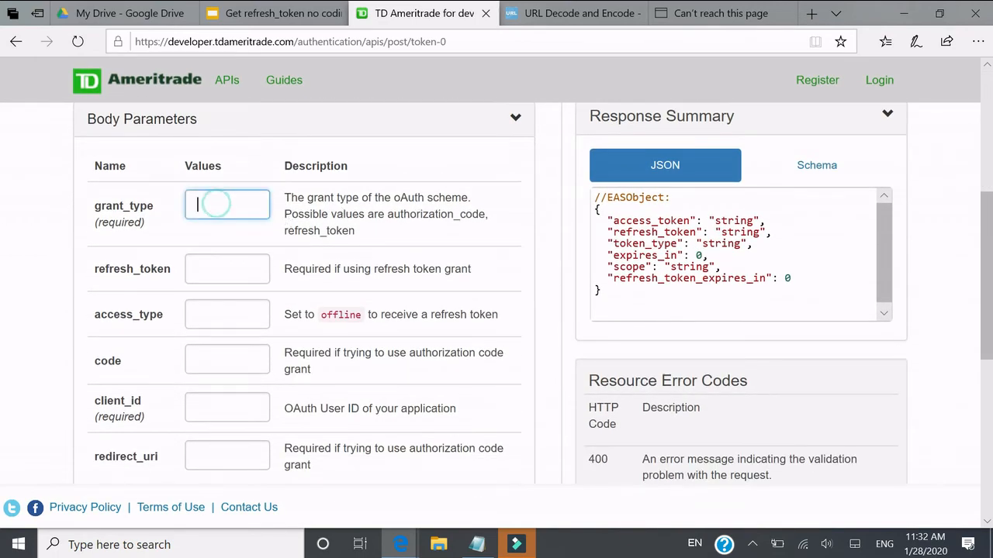
{"action": "double_click", "coordinate": [420, 214]}
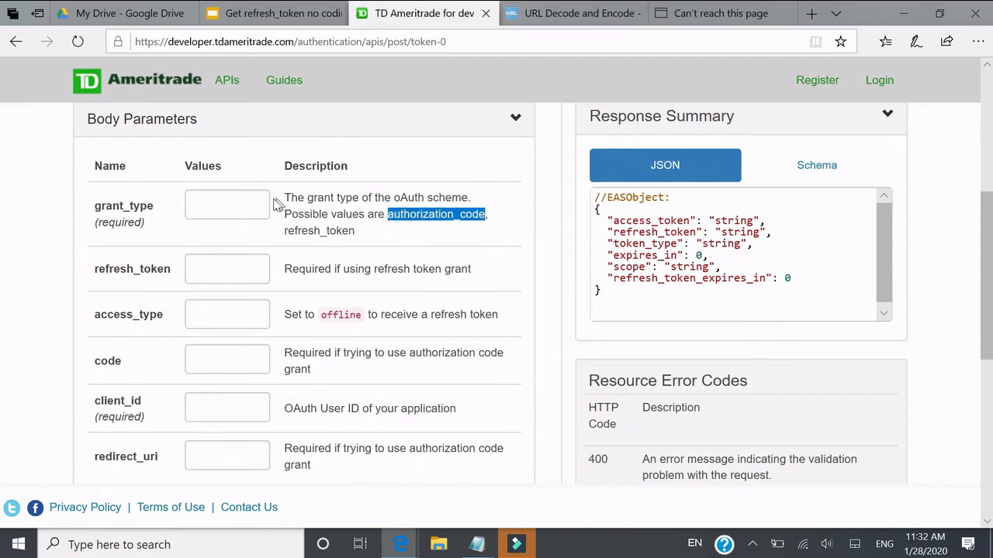
{"action": "left_click", "coordinate": [226, 269]}
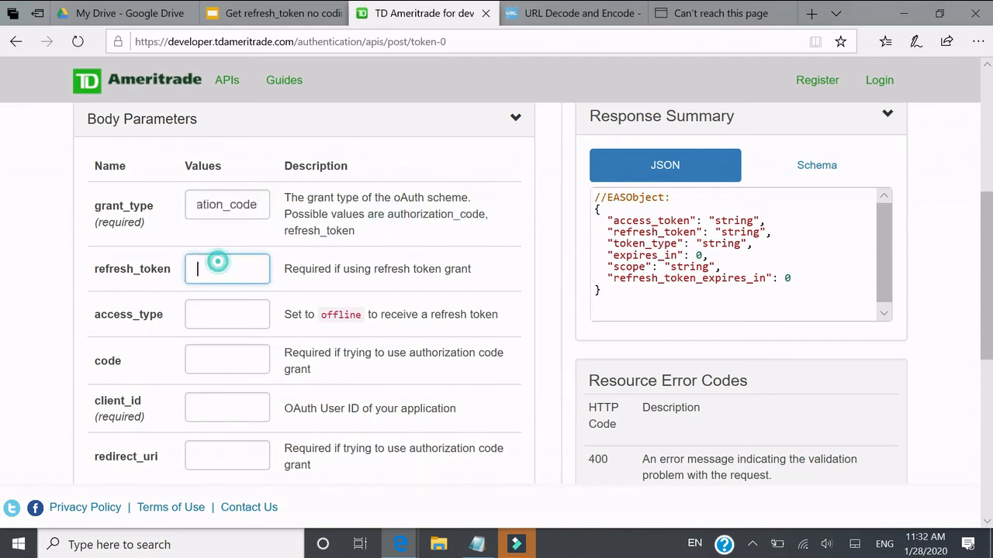
{"action": "left_click", "coordinate": [226, 269]}
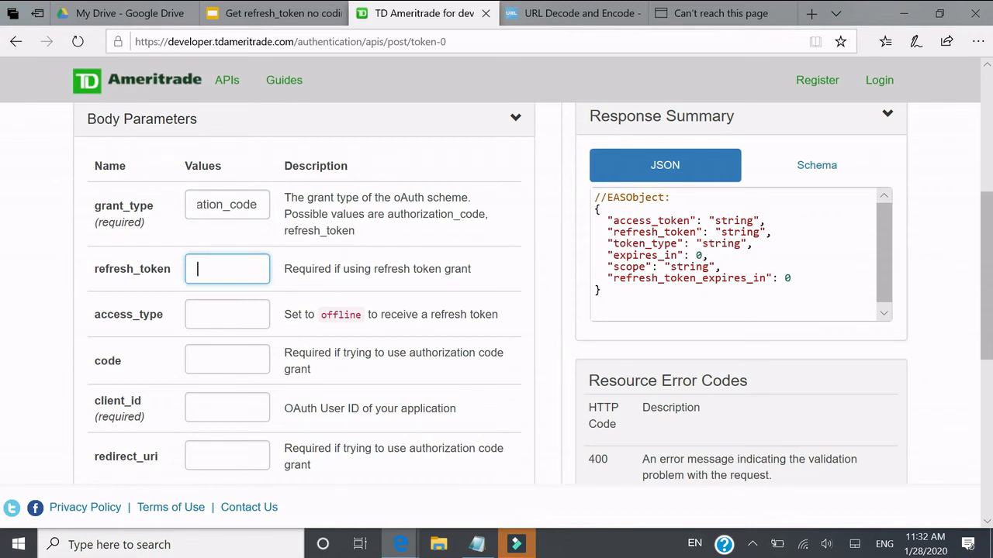
{"action": "type", "text": "of"}
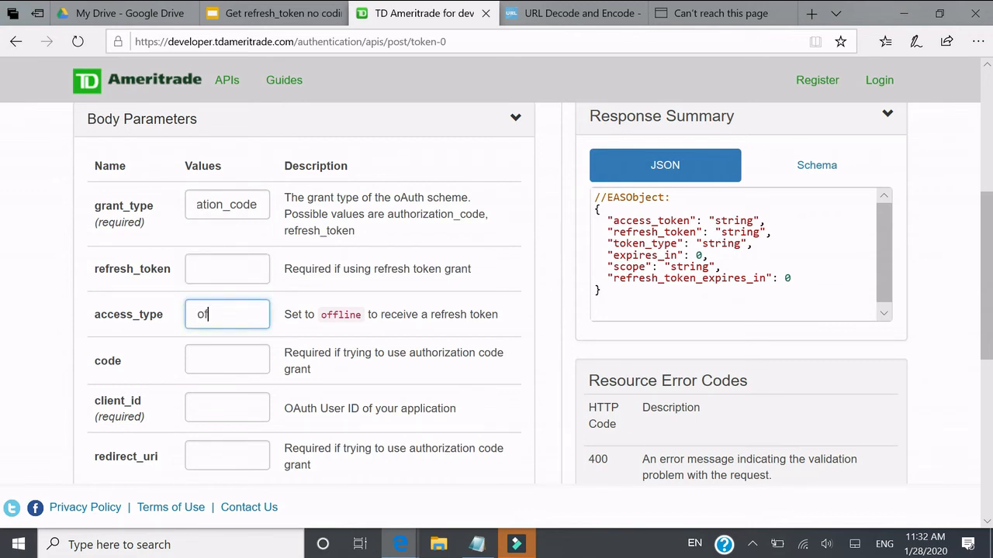
{"action": "type", "text": "fline"}
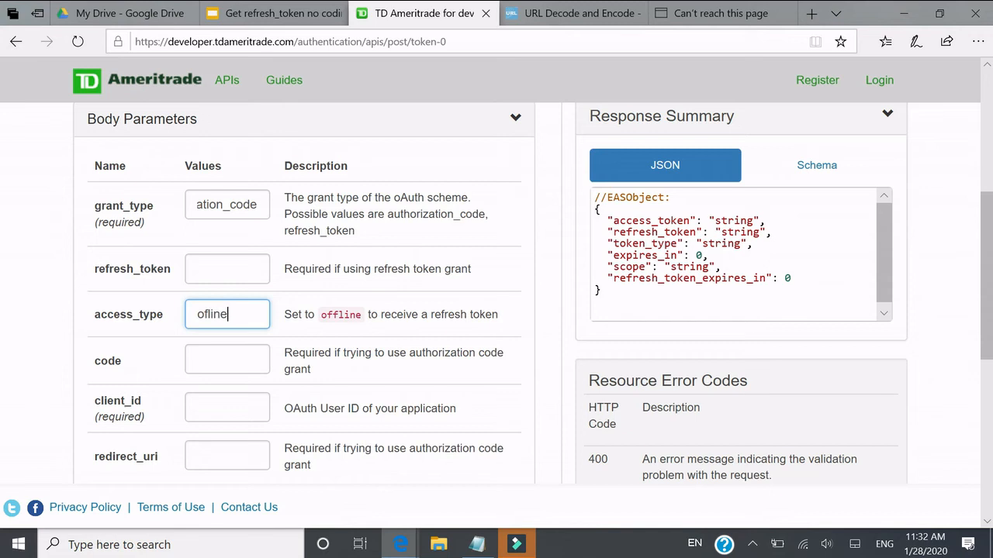
{"action": "key", "text": "Backspace"}
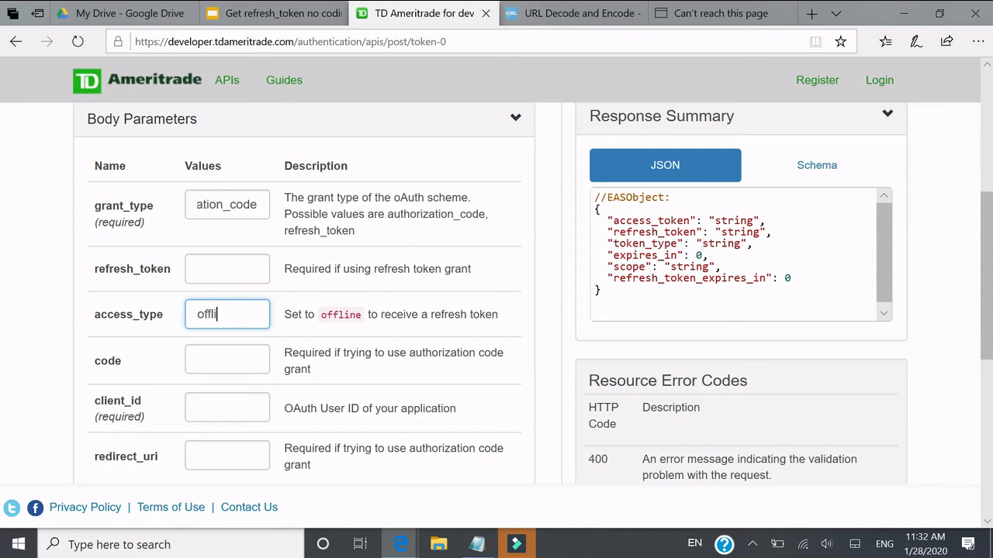
{"action": "type", "text": "ne"}
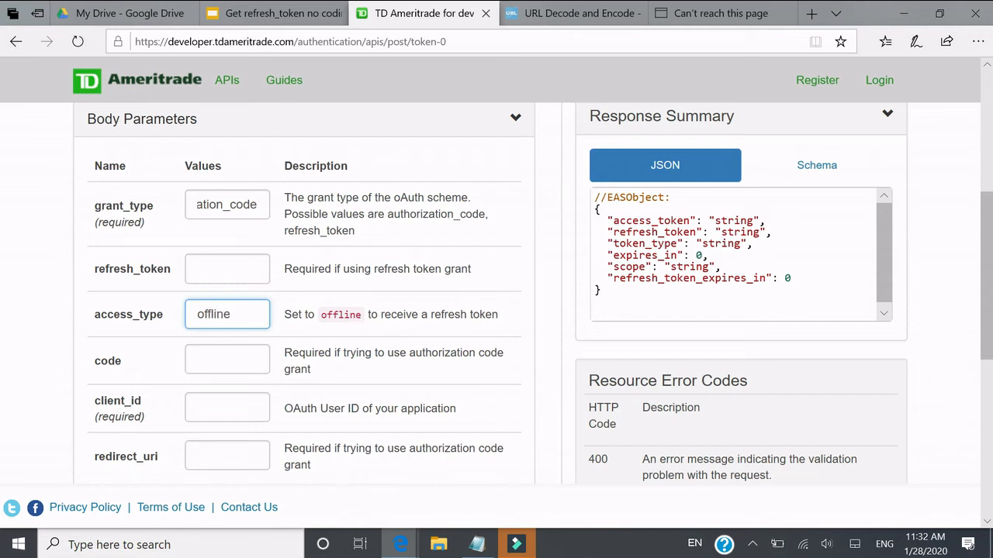
Put the decoded authorization code from Notepad into the form's code field.
{"action": "left_click", "coordinate": [226, 359]}
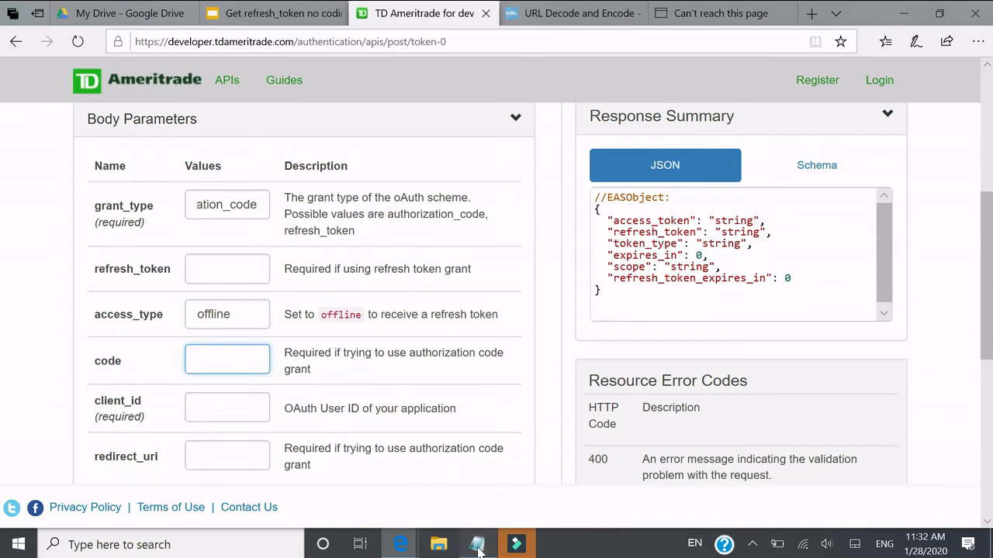
{"action": "left_click", "coordinate": [477, 543]}
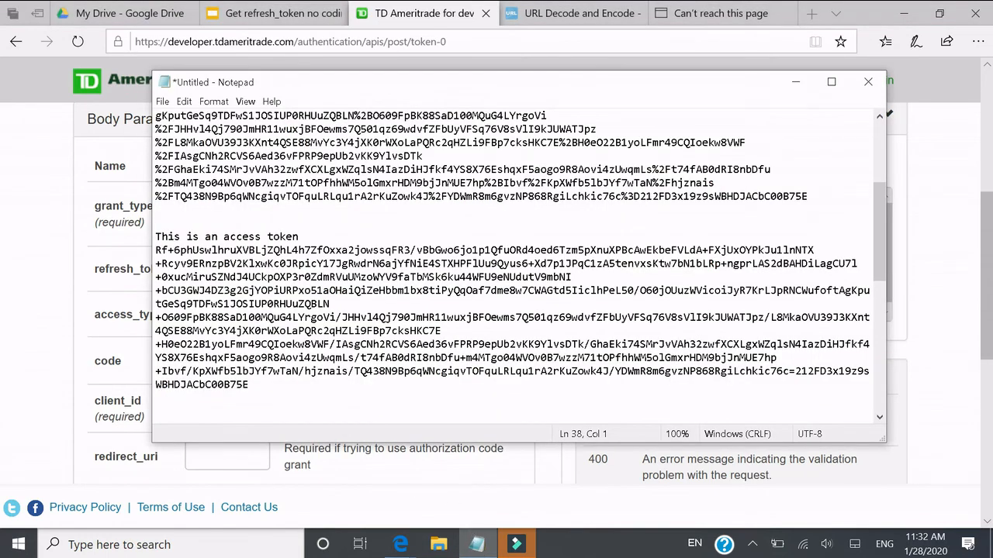
{"action": "left_click_drag", "start_coordinate": [154, 249], "coordinate": [248, 385]}
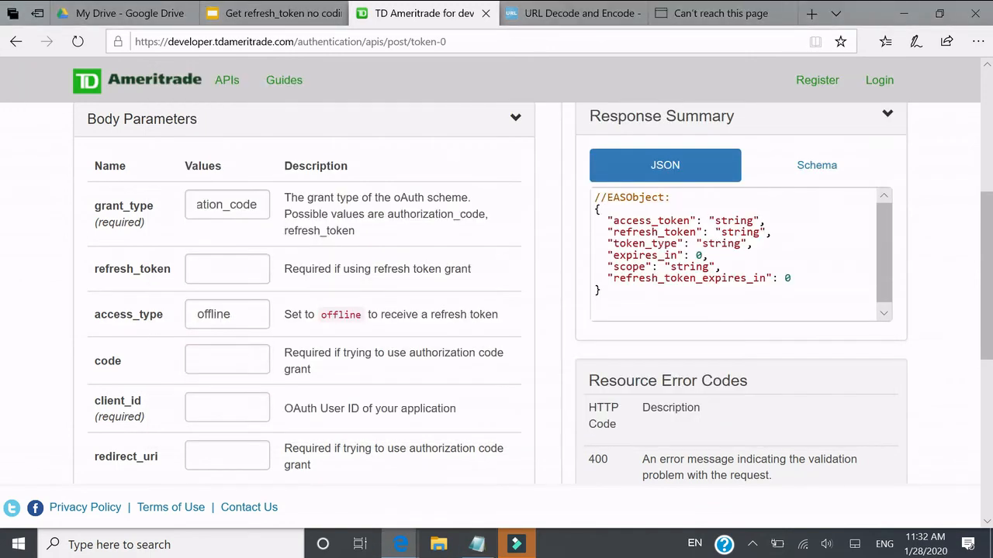
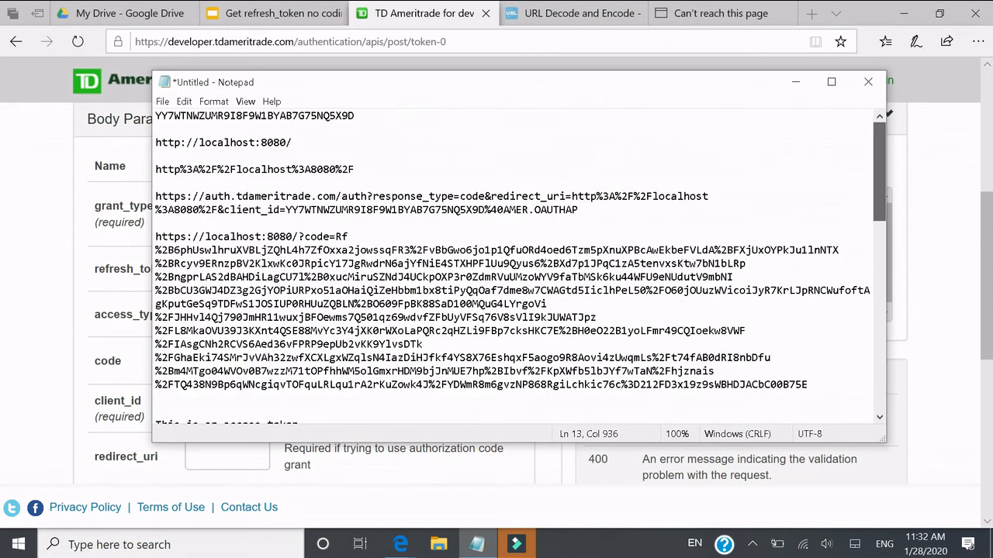
{"action": "left_click", "coordinate": [355, 116]}
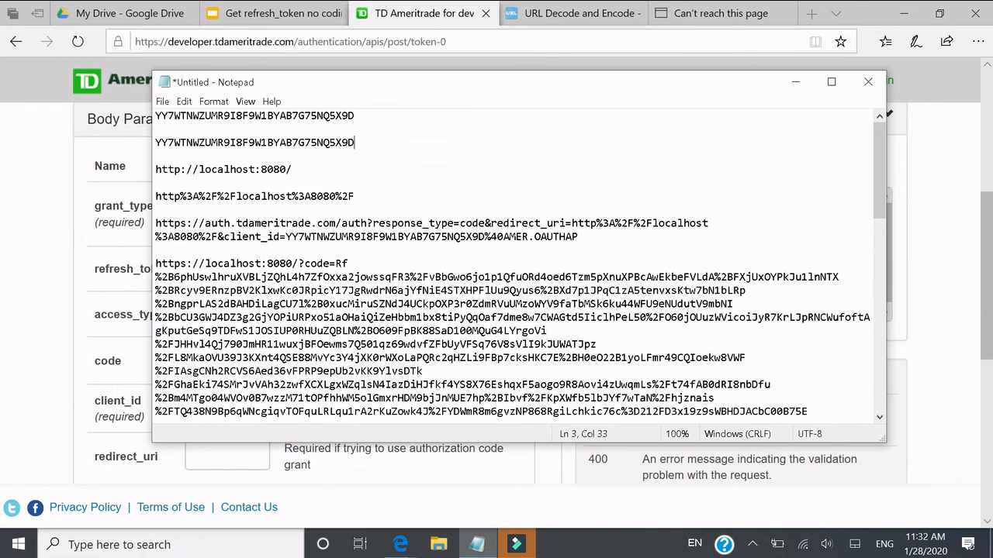
{"action": "type", "text": "@"}
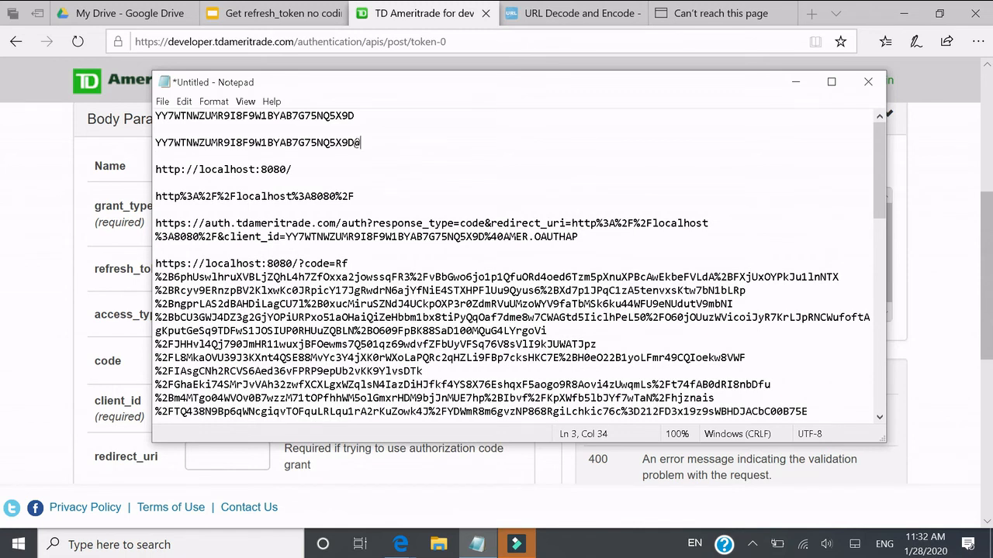
{"action": "double_click", "coordinate": [539, 237]}
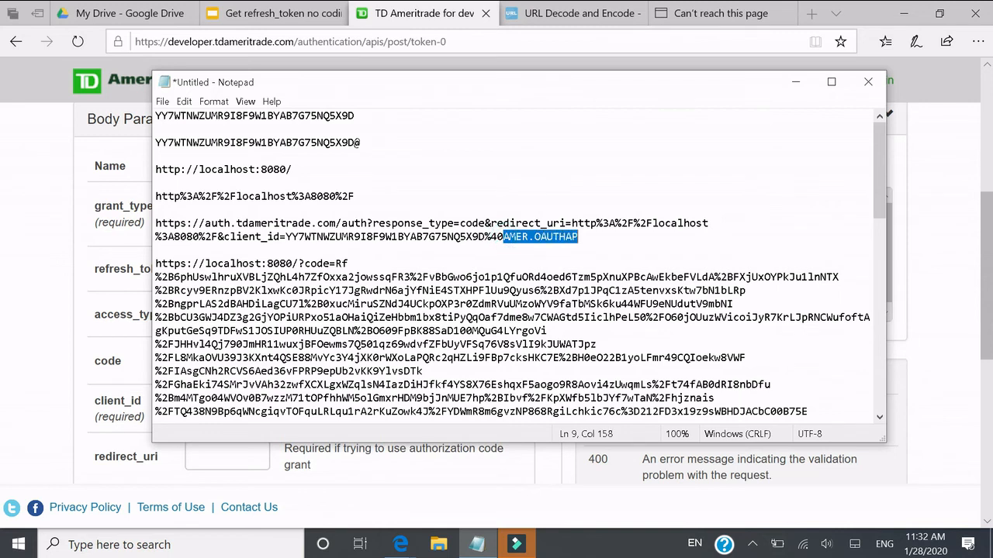
{"action": "type", "text": "AMER.OAUTHAP"}
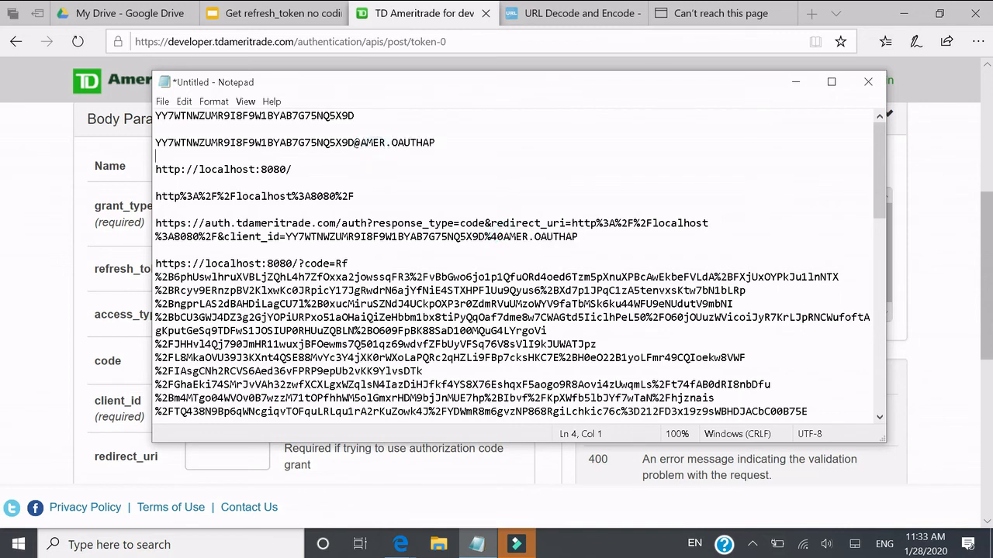
{"action": "triple_click", "coordinate": [295, 142]}
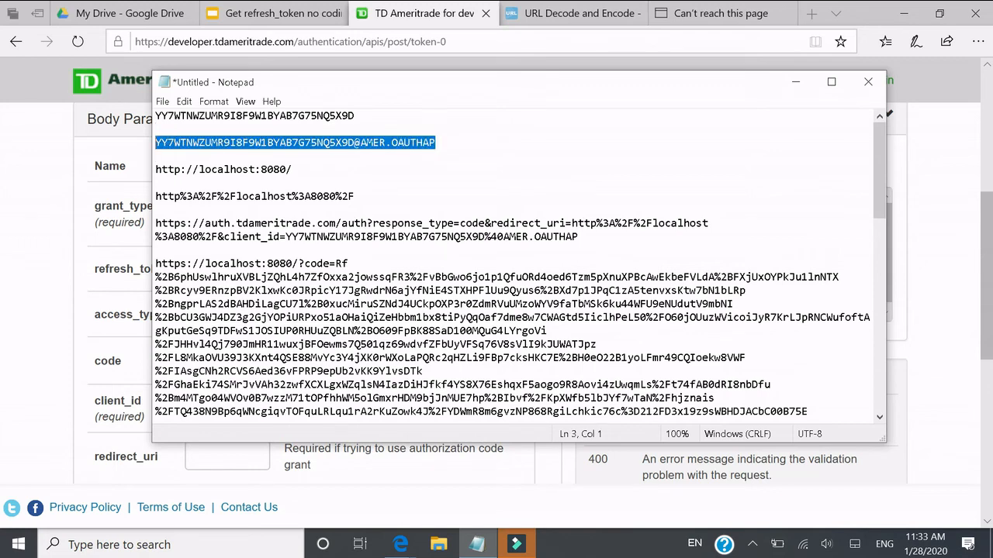
{"action": "mouse_move", "coordinate": [147, 143]}
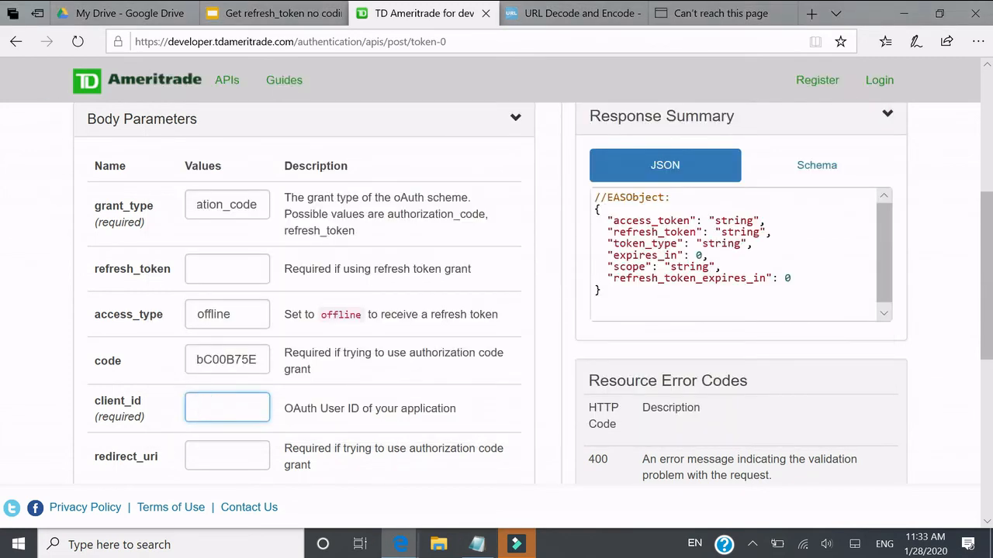
{"action": "type", "text": "OAUTHAP"}
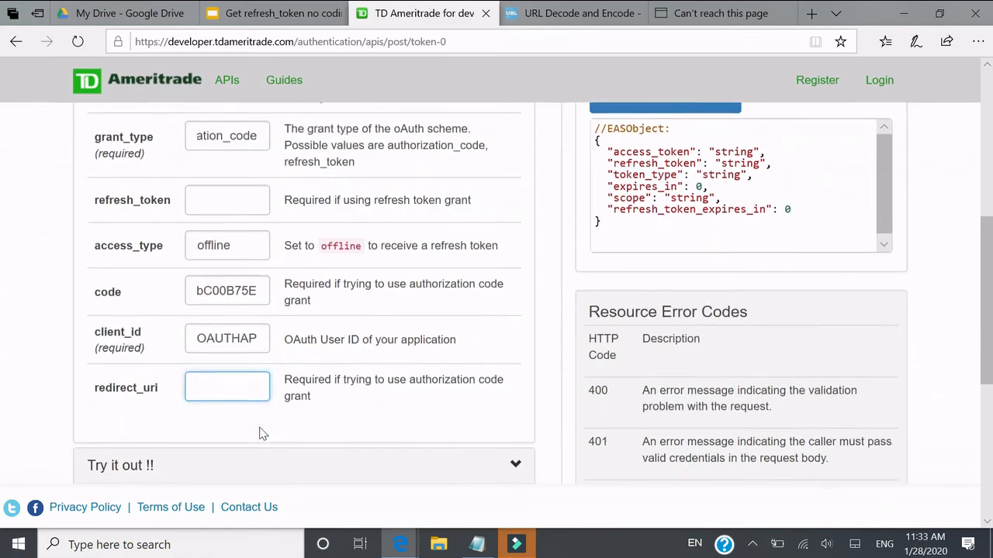
{"action": "scroll", "scroll_direction": "down", "scroll_amount": 3}
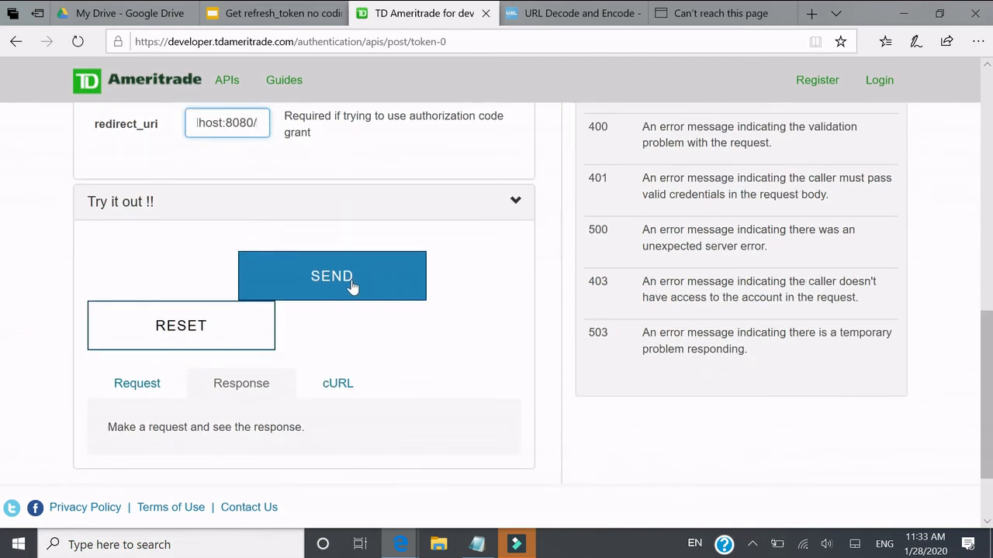
Send the Post Access Token request and select the refresh_token value in the 200 OK response.
{"action": "left_click", "coordinate": [332, 275]}
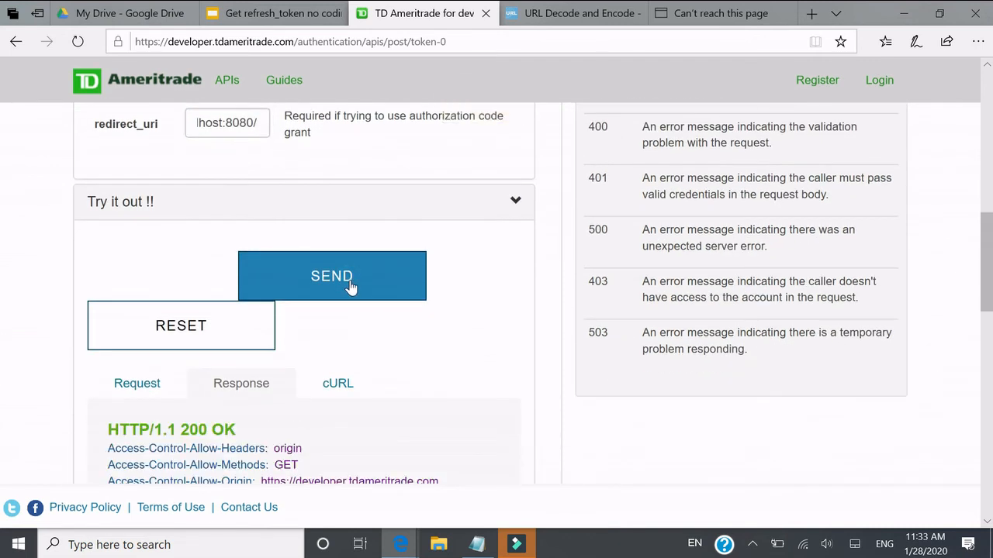
{"action": "scroll", "scroll_direction": "down", "scroll_amount": 3}
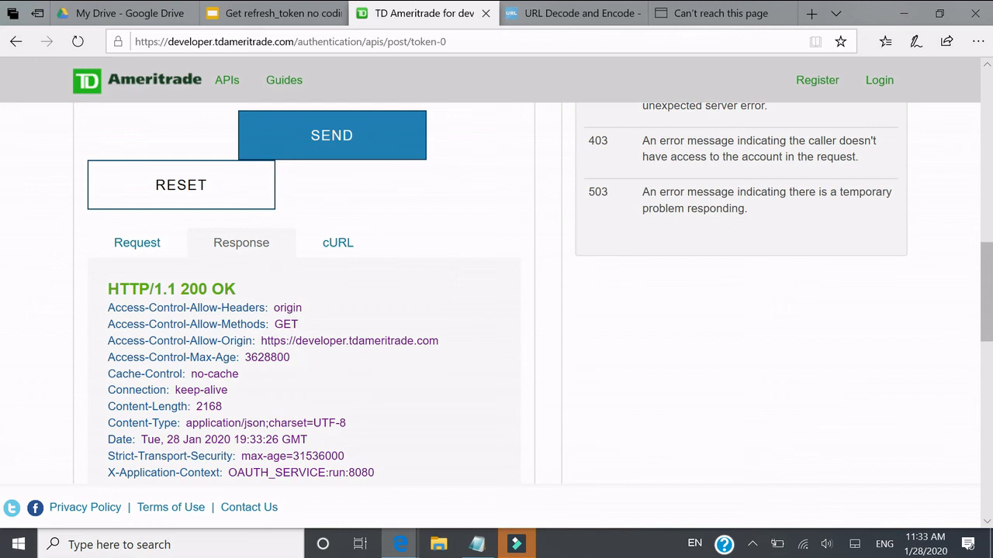
{"action": "mouse_move", "coordinate": [4, 388]}
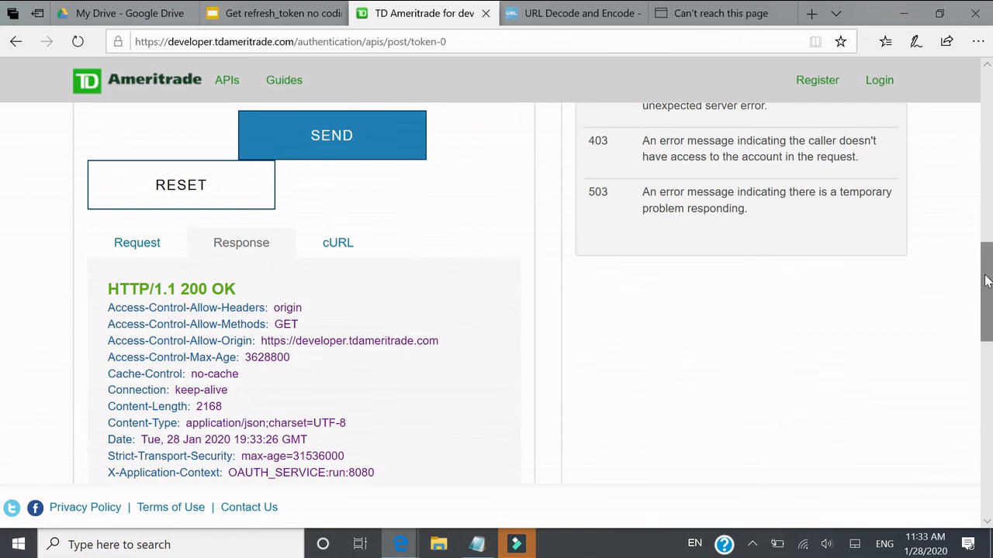
{"action": "scroll", "scroll_direction": "down", "scroll_amount": 3}
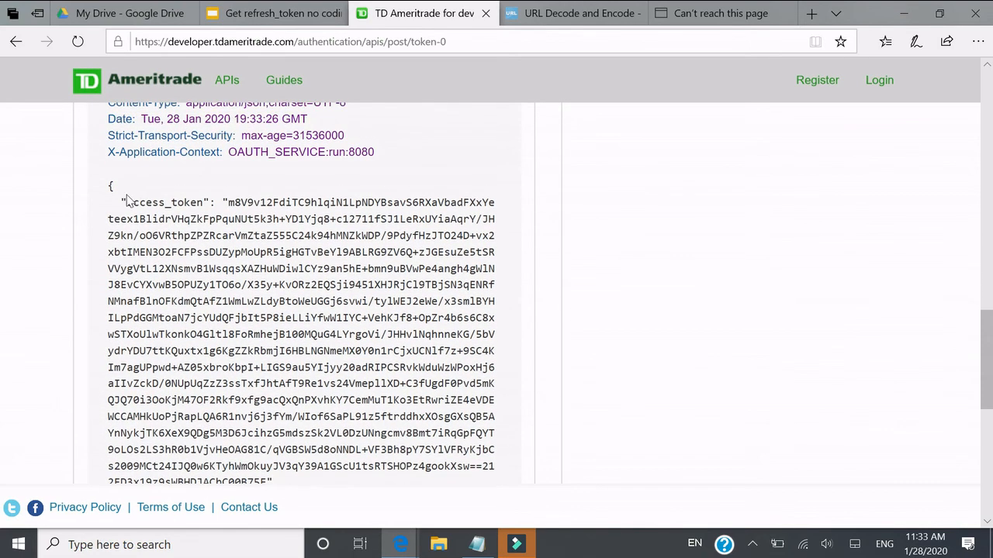
{"action": "double_click", "coordinate": [161, 203]}
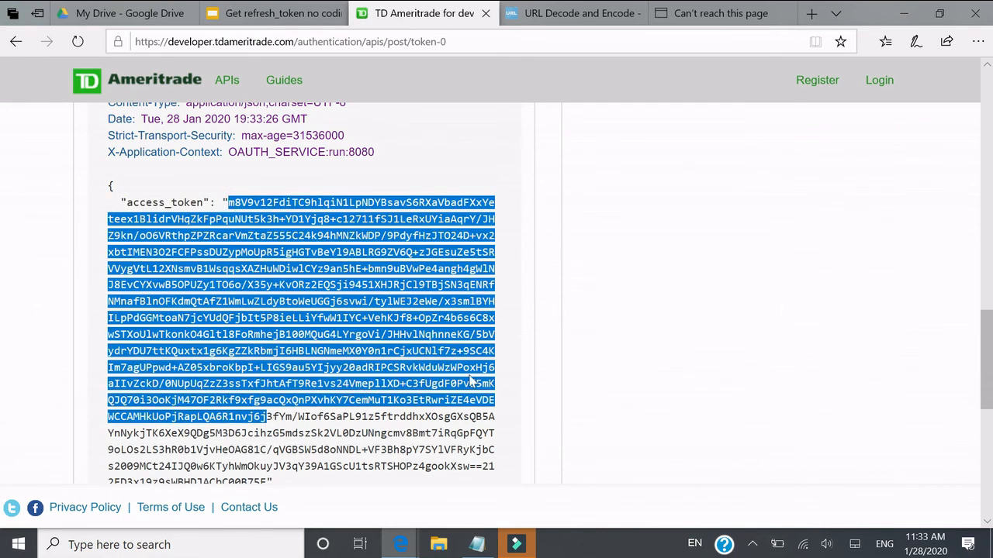
{"action": "scroll", "scroll_direction": "down", "scroll_amount": 3}
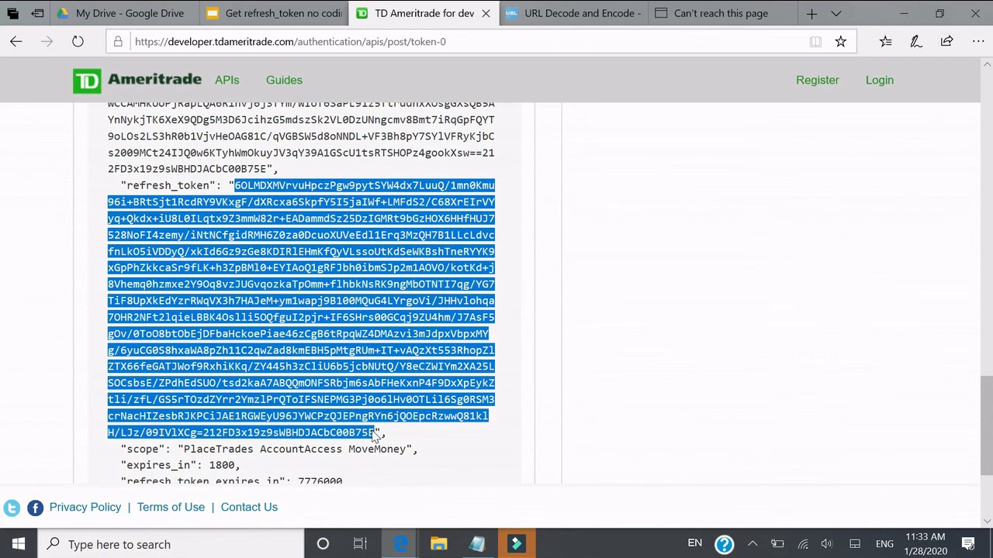
Paste the refresh token into Notepad on a new line below the access token.
{"action": "left_click", "coordinate": [475, 544]}
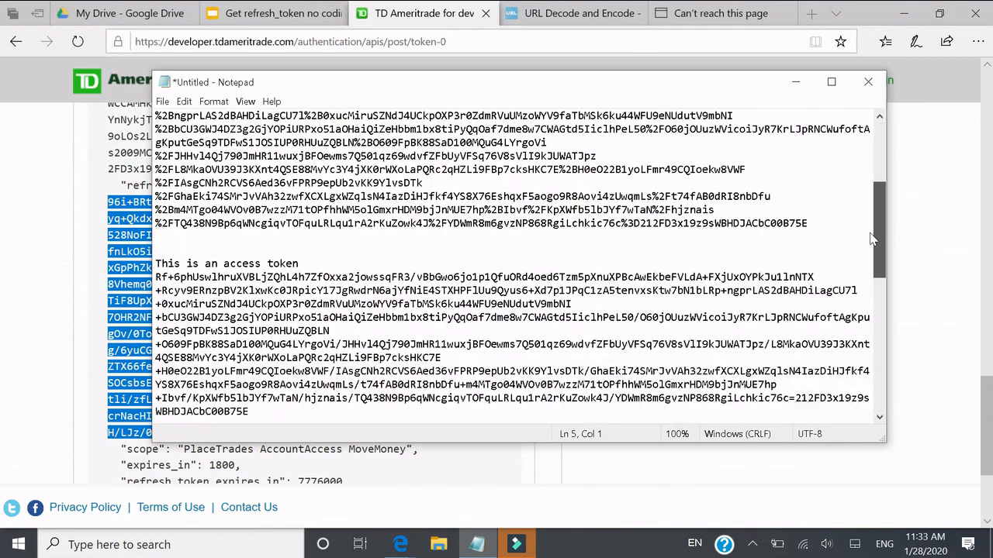
{"action": "scroll", "scroll_direction": "down", "scroll_amount": 3}
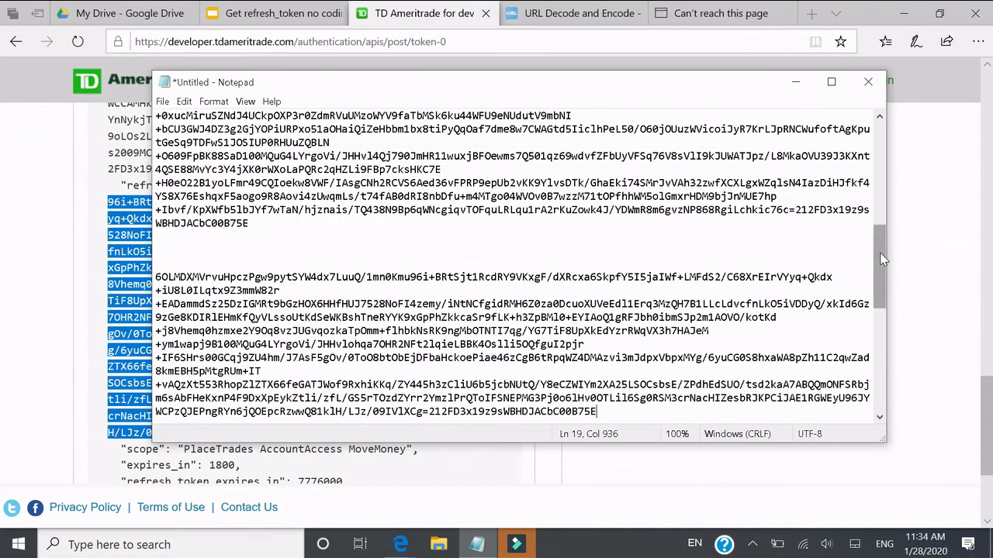
{"action": "scroll", "scroll_direction": "down", "scroll_amount": 3}
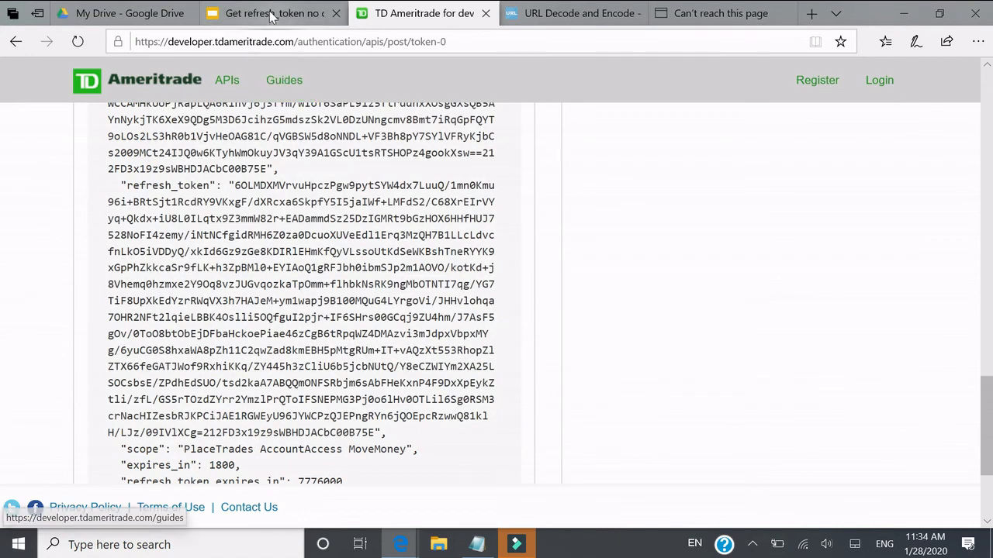
In the Google Slides deck, advance through slide 4 to the closing thank-you slide 5.
{"action": "left_click", "coordinate": [271, 13]}
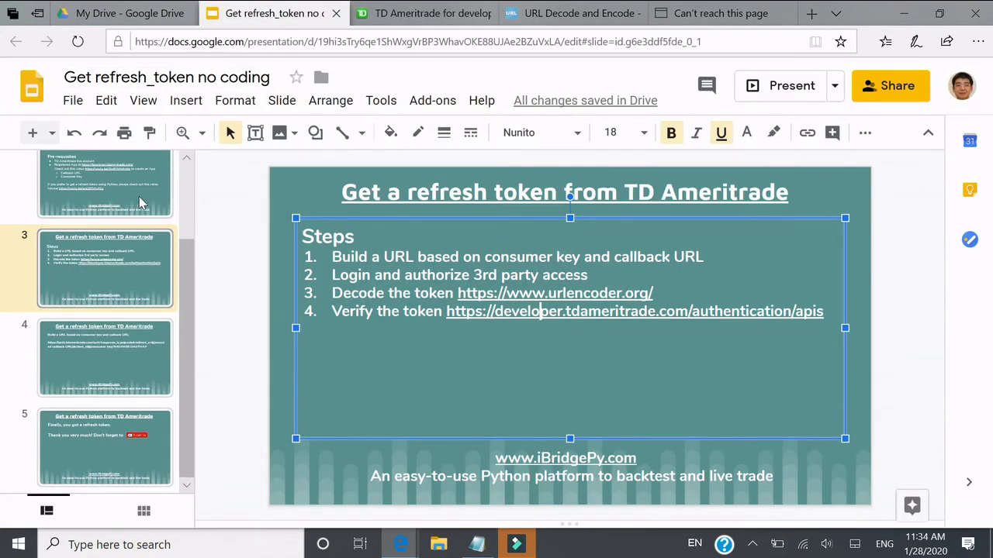
{"action": "left_click", "coordinate": [105, 357]}
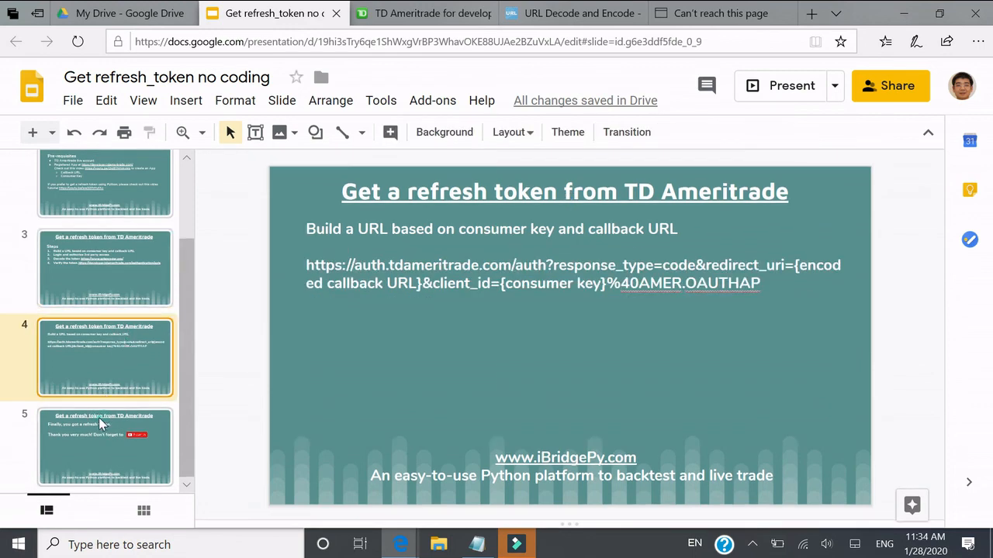
{"action": "left_click", "coordinate": [105, 446]}
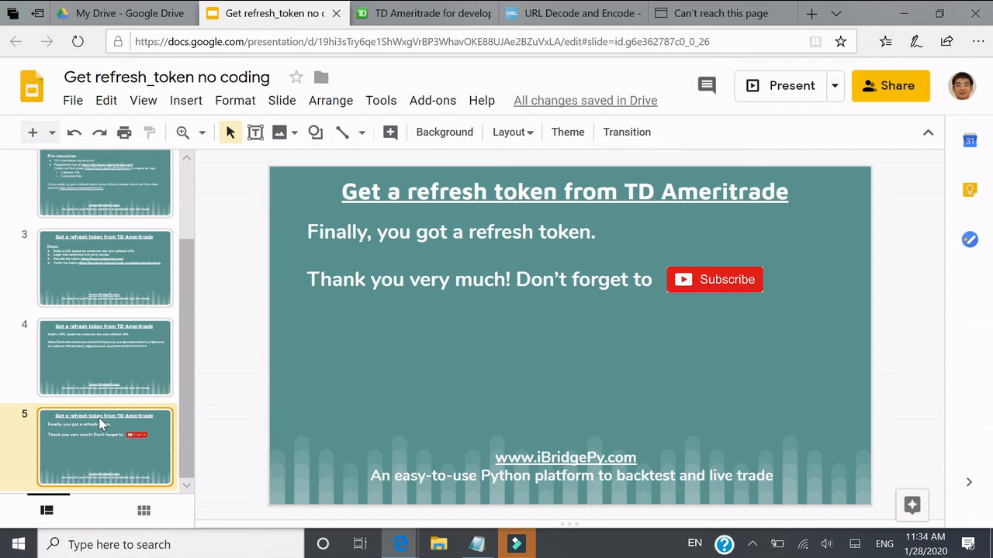
{"action": "mouse_move", "coordinate": [126, 442]}
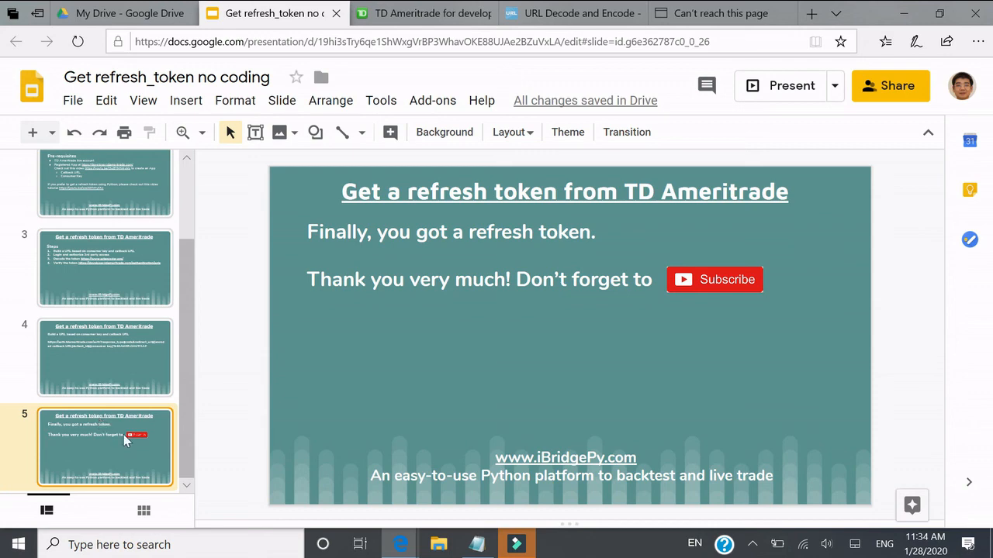